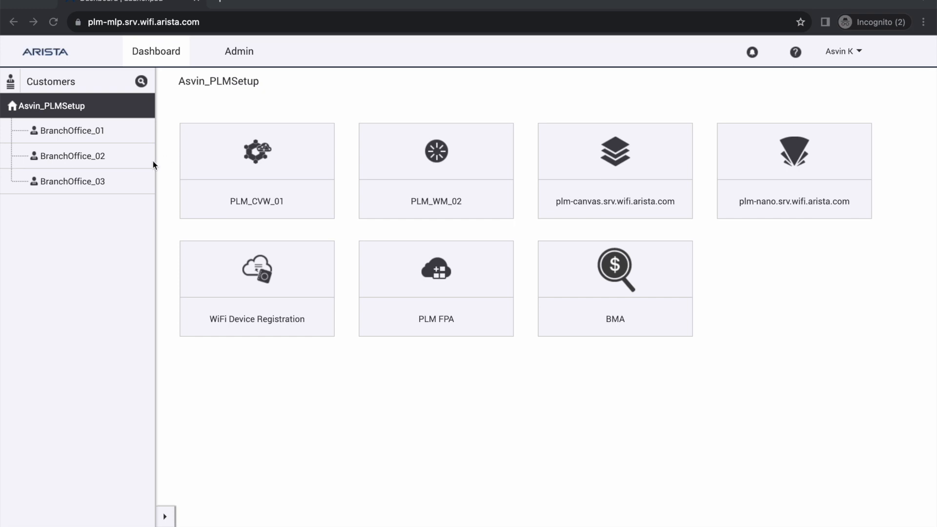
pyautogui.moveTo(63, 112)
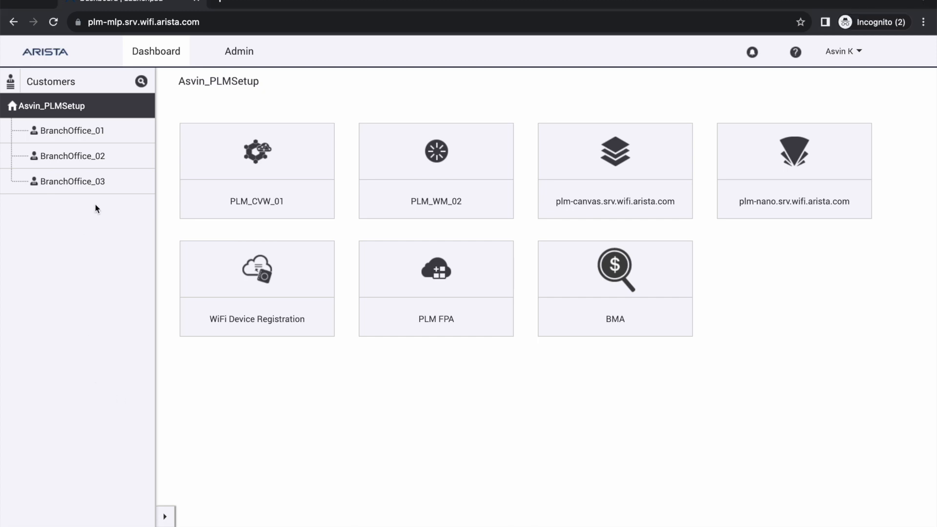
pyautogui.moveTo(531, 206)
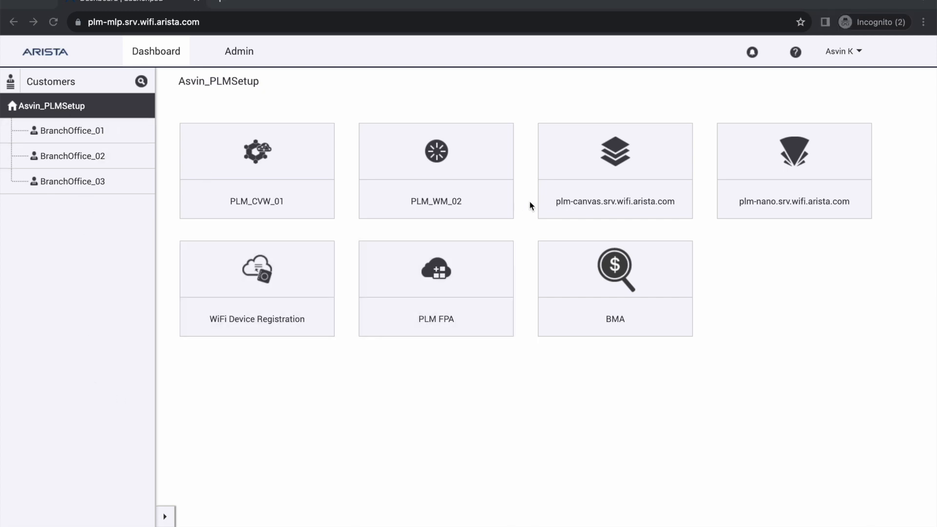
pyautogui.moveTo(92, 366)
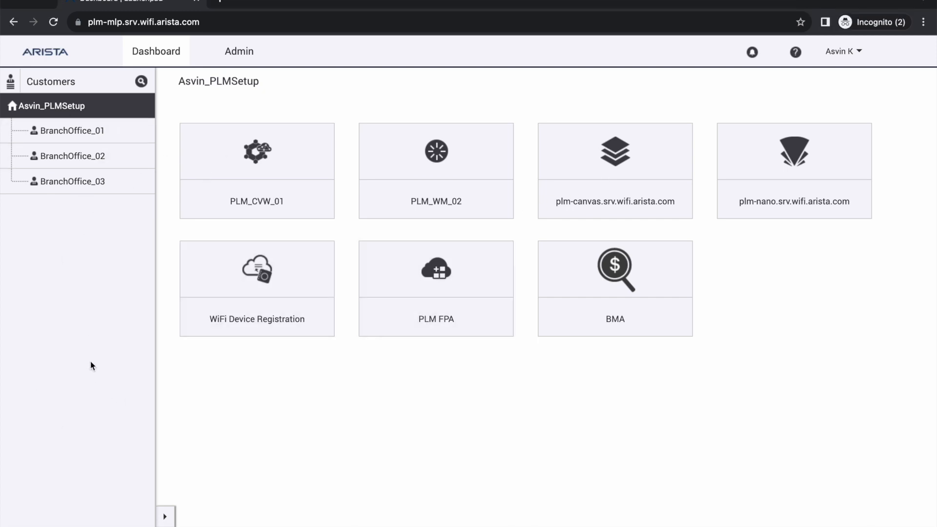
pyautogui.moveTo(435, 291)
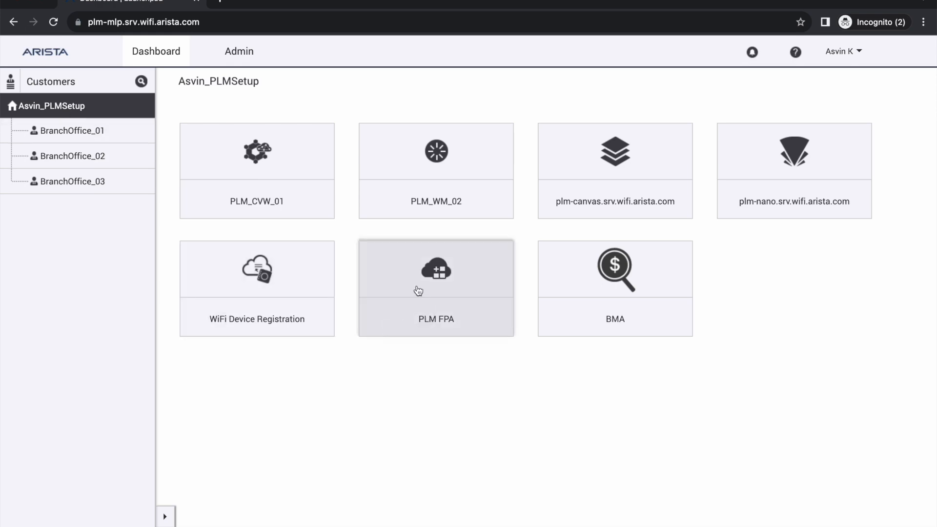
pyautogui.moveTo(256, 244)
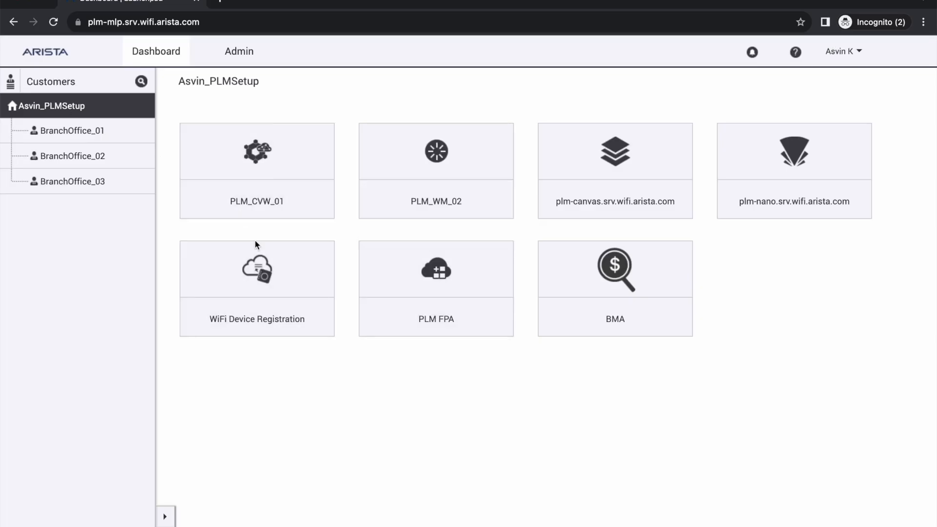
pyautogui.moveTo(60, 113)
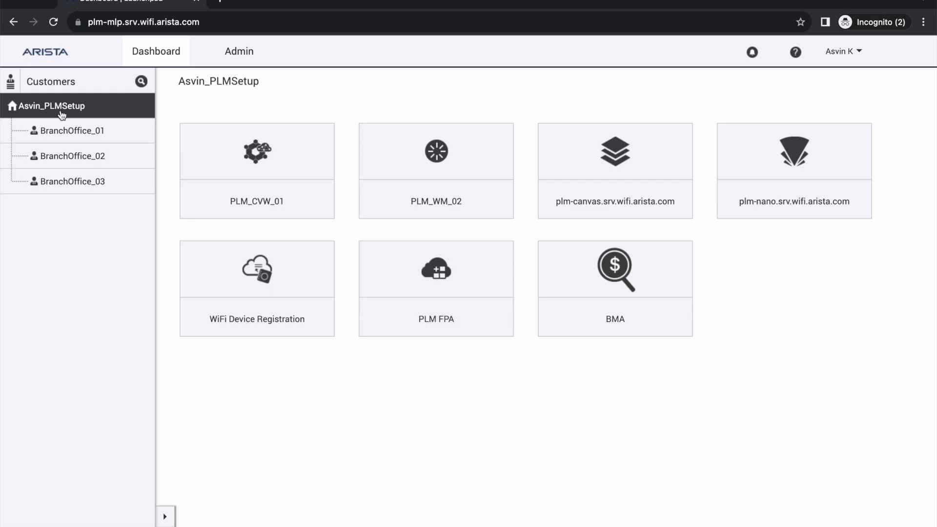
pyautogui.moveTo(436, 292)
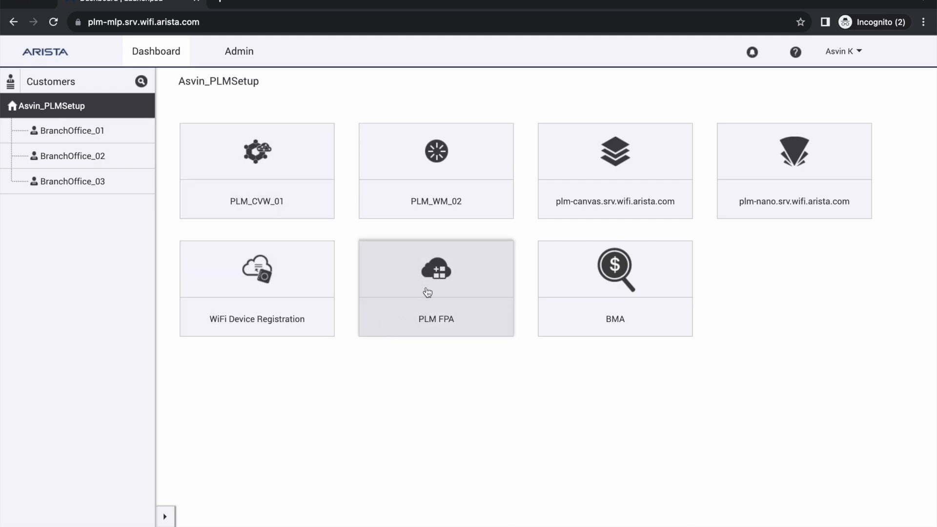
# - Start a new customer in the portal with account number BO_004
pyautogui.click(435, 288)
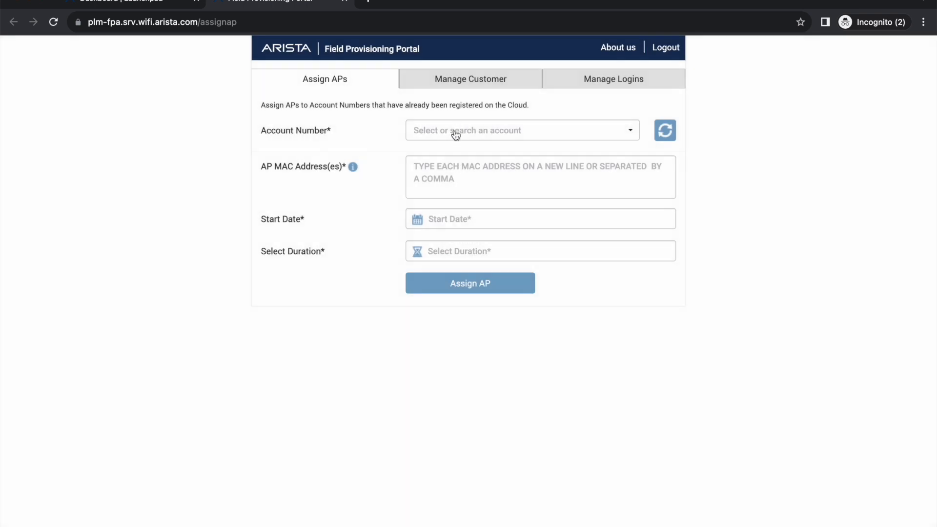
pyautogui.click(470, 78)
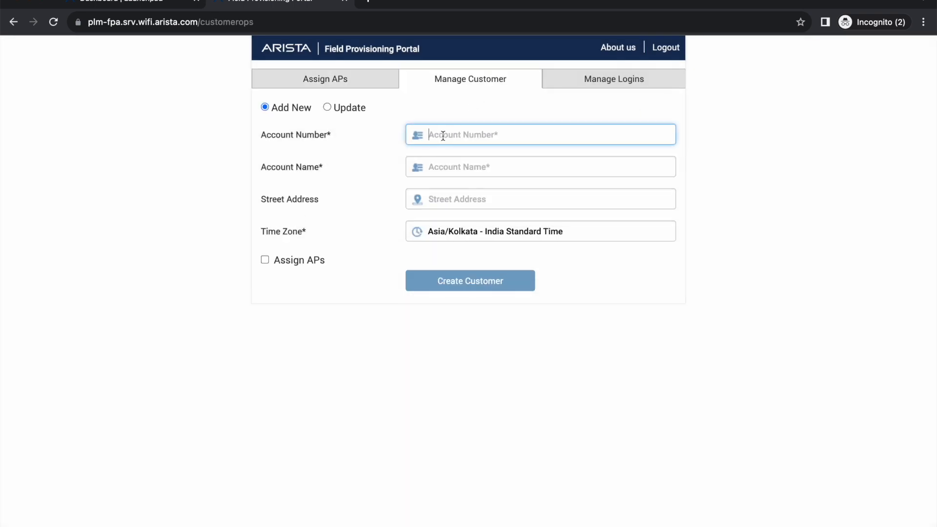
pyautogui.write('BO')
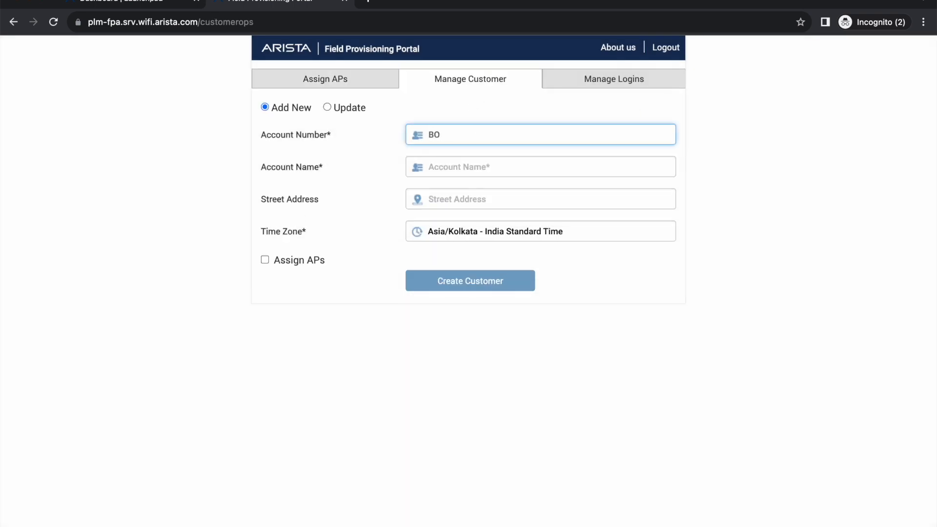
pyautogui.write('_00')
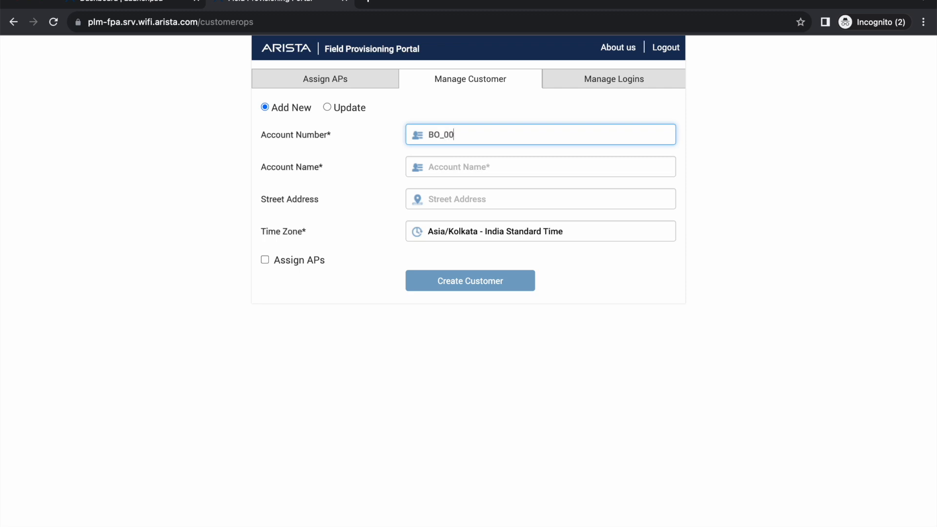
# - Enter BranchOffice_04 as the new customer's account name
pyautogui.click(540, 167)
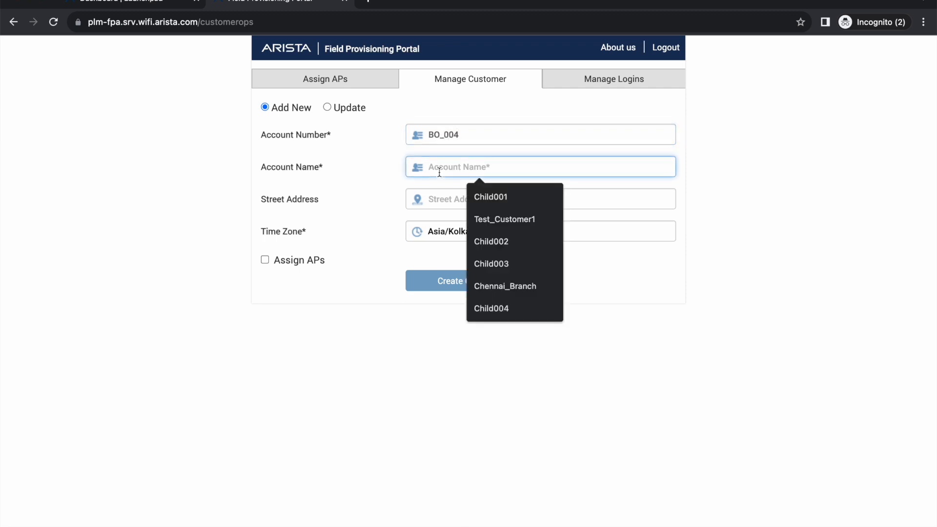
pyautogui.write('Branch')
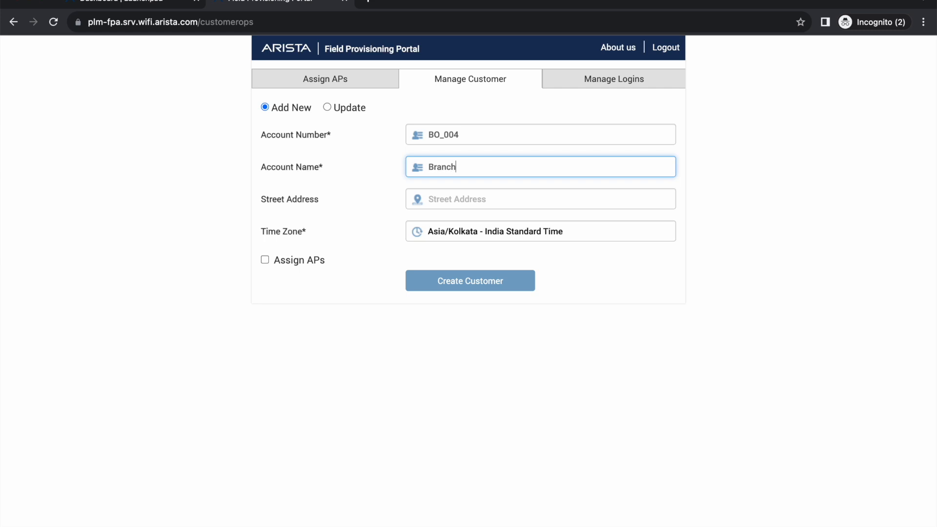
pyautogui.write('Office_')
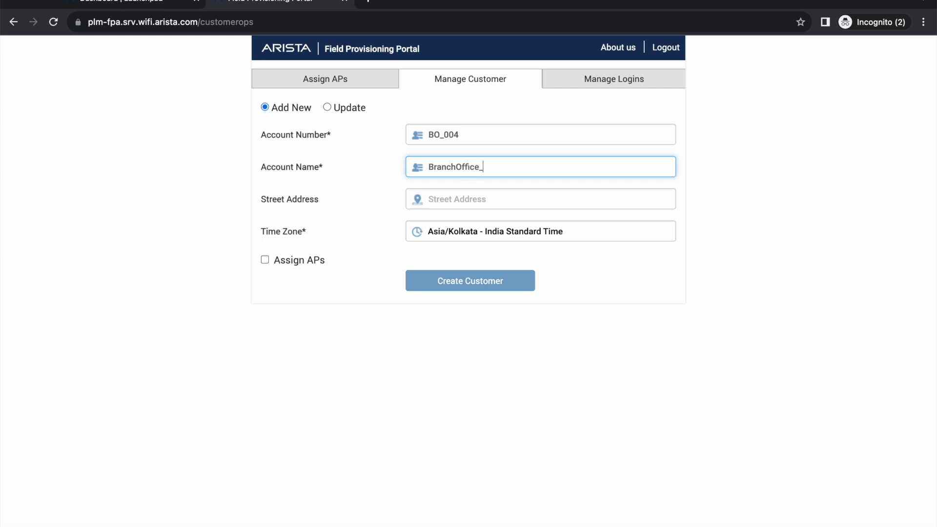
pyautogui.write('0')
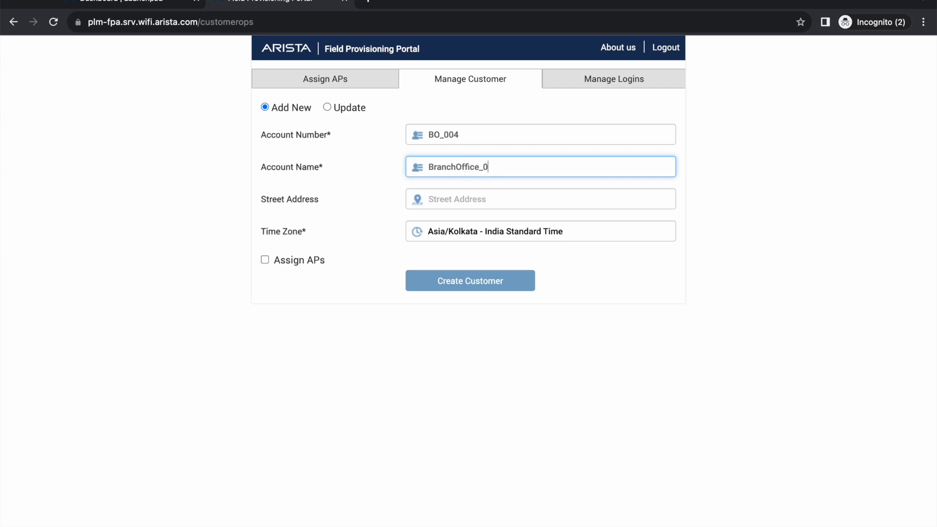
pyautogui.write('4')
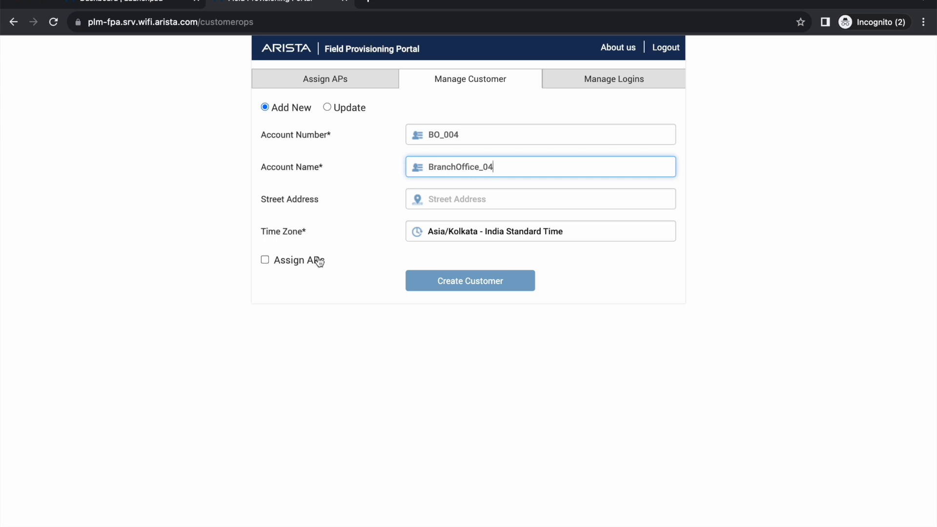
# - Assign AP 30:86:2D:A0:18:5F for 5 Years, create the customer and acknowledge the confirmations
pyautogui.click(266, 260)
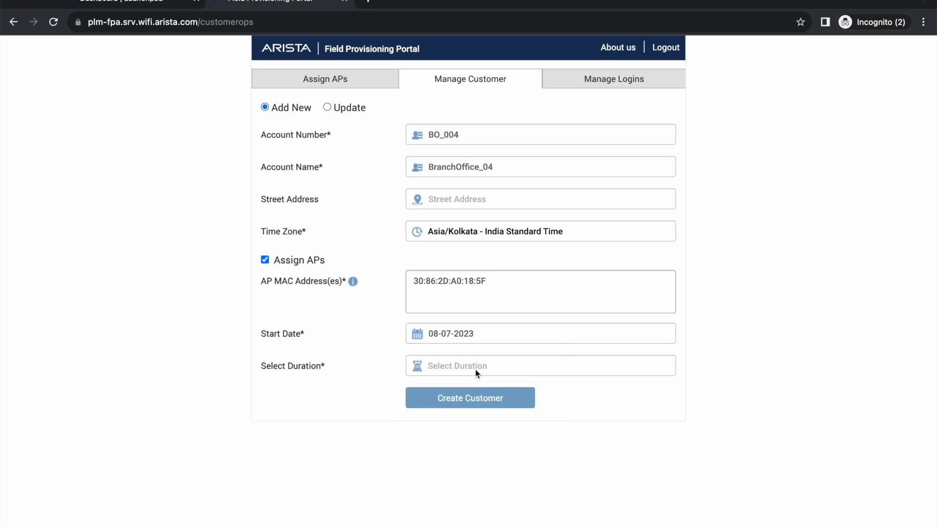
pyautogui.click(538, 365)
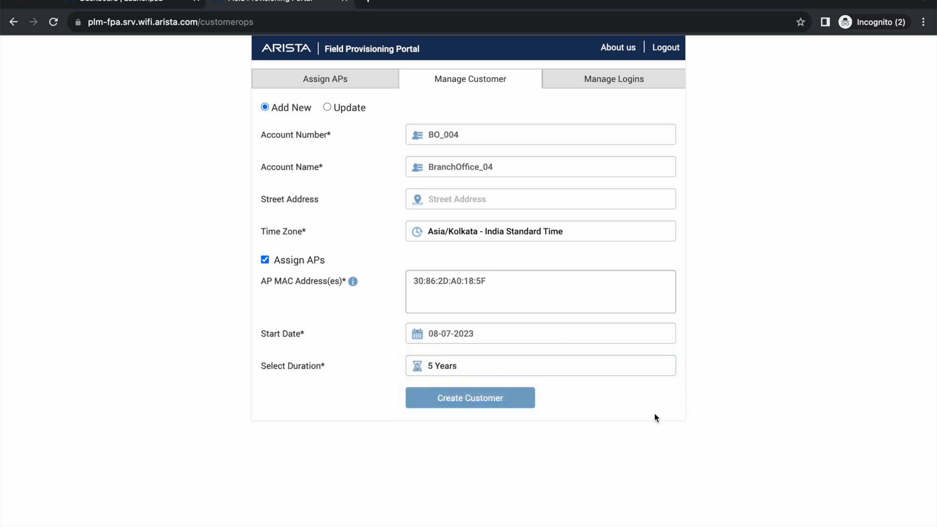
pyautogui.click(470, 398)
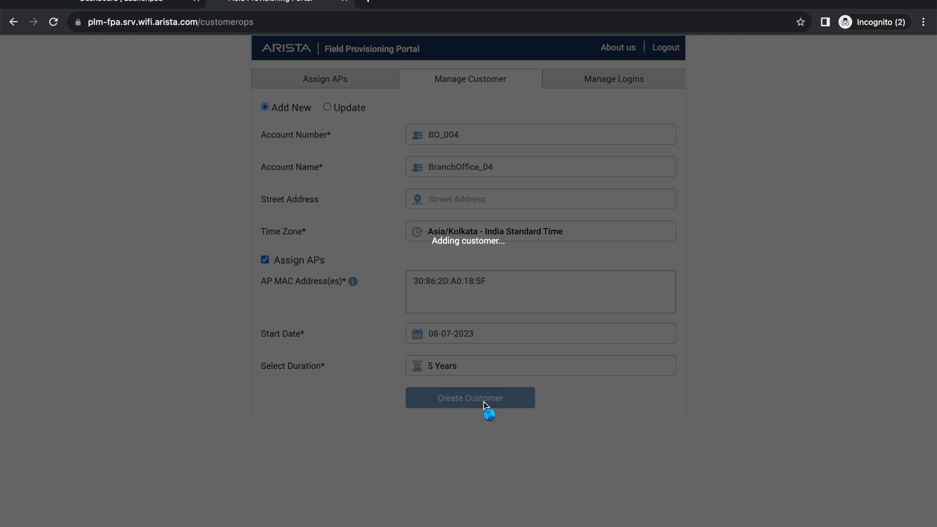
pyautogui.click(470, 398)
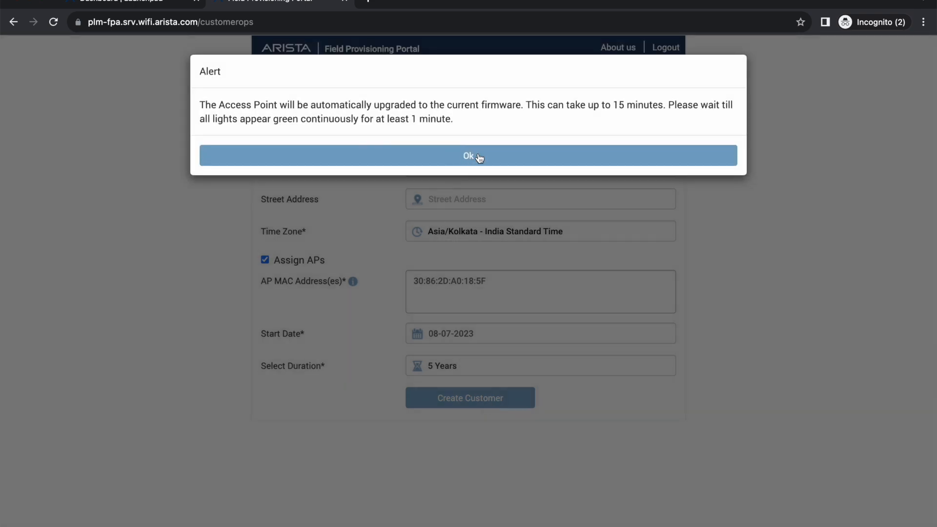
pyautogui.click(467, 155)
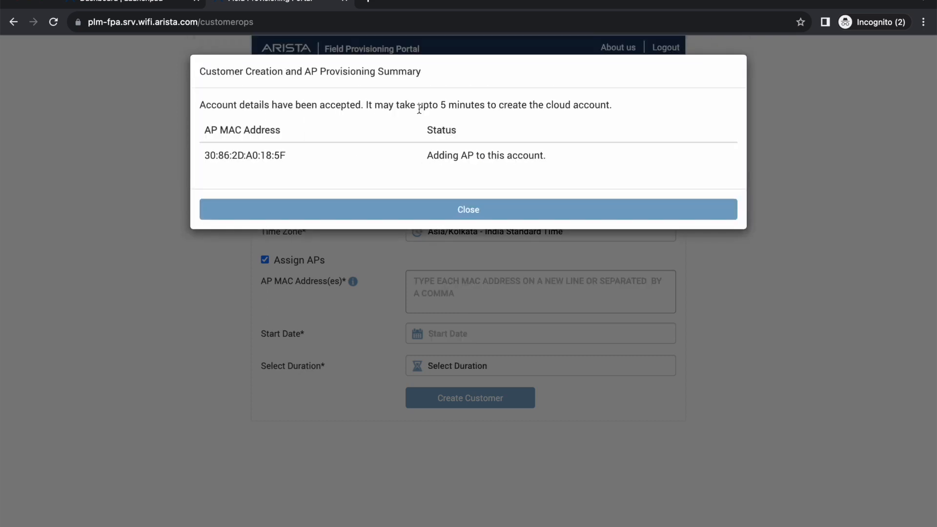
pyautogui.click(468, 209)
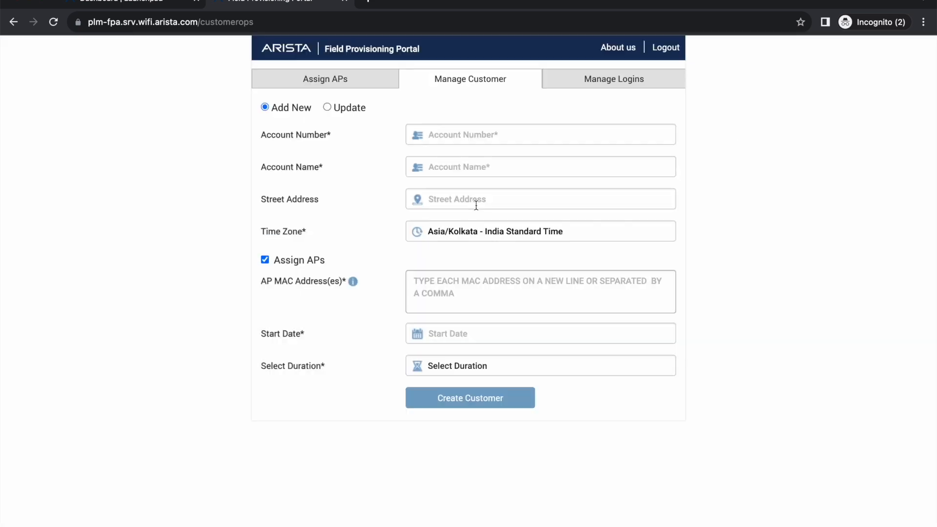
# - Under Manage Logins for account BO_004, enter login ID admin4@BO4
pyautogui.click(613, 78)
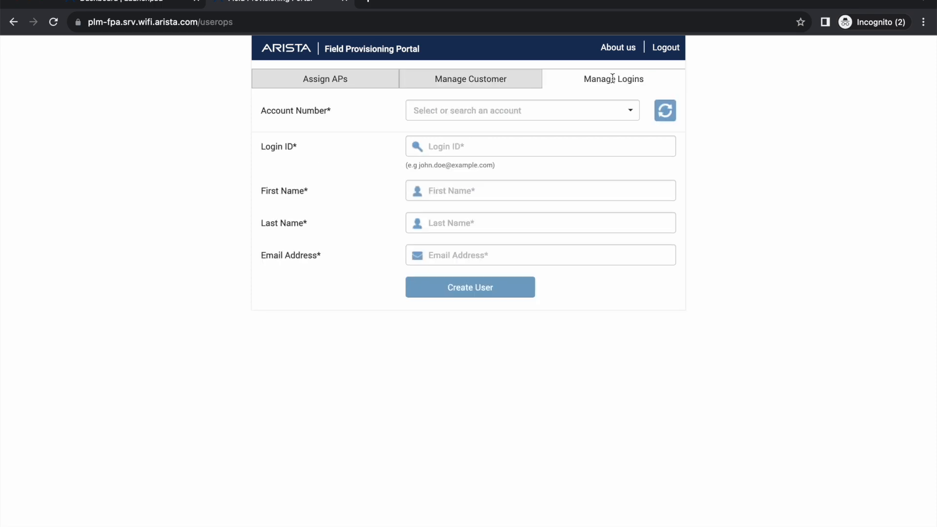
pyautogui.click(522, 110)
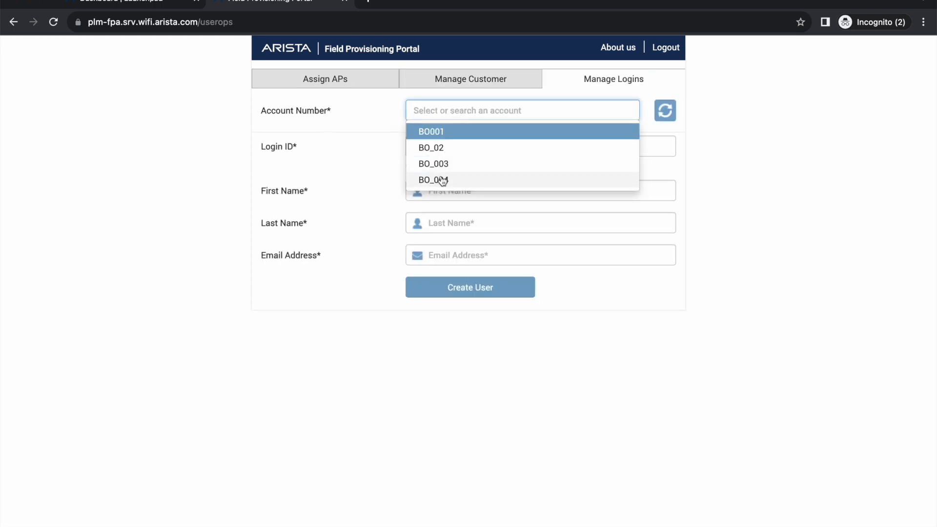
pyautogui.click(433, 180)
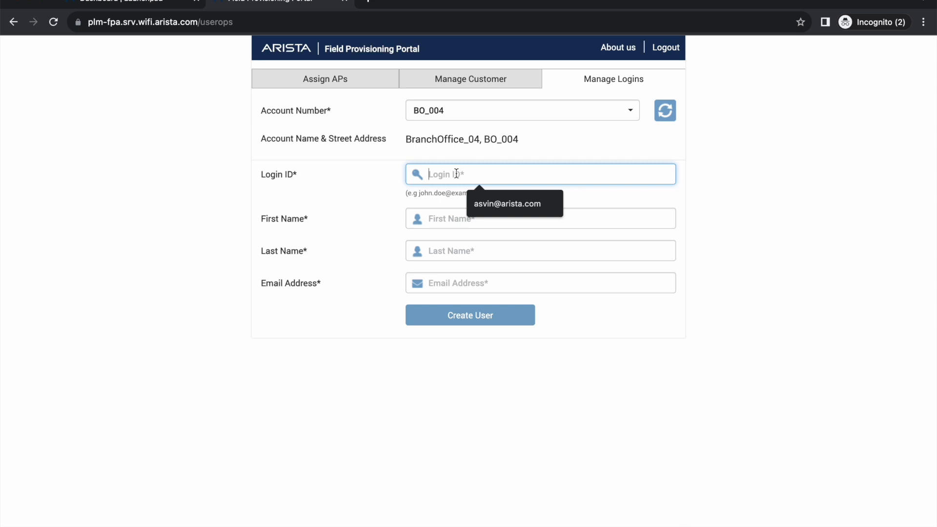
pyautogui.write('adm')
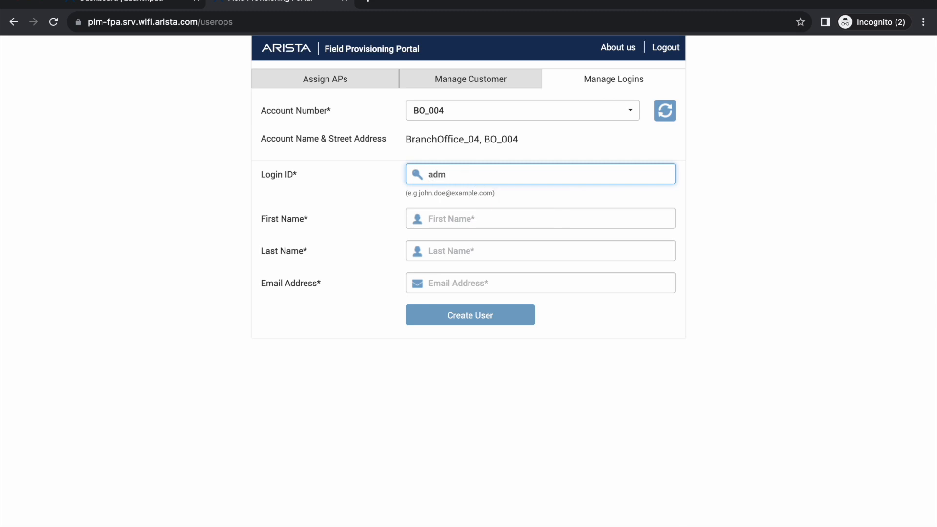
pyautogui.write('in4')
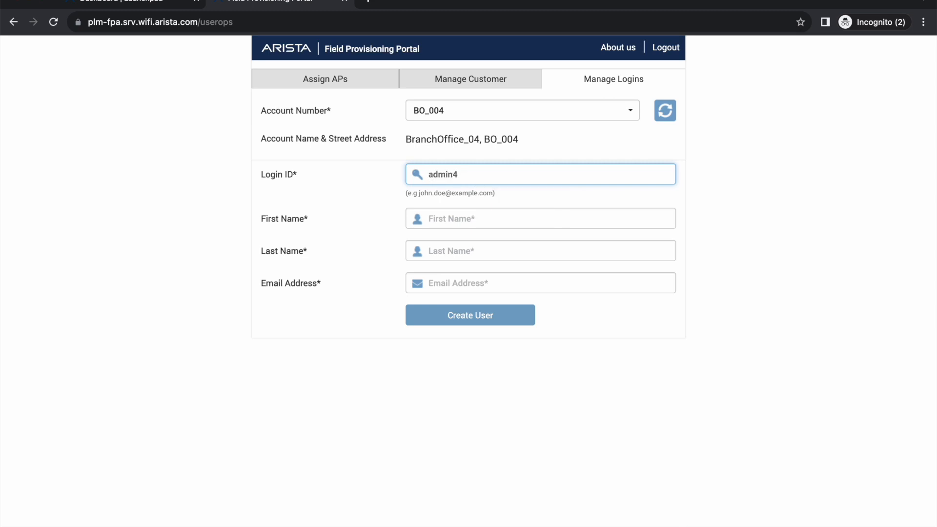
pyautogui.write('@Br')
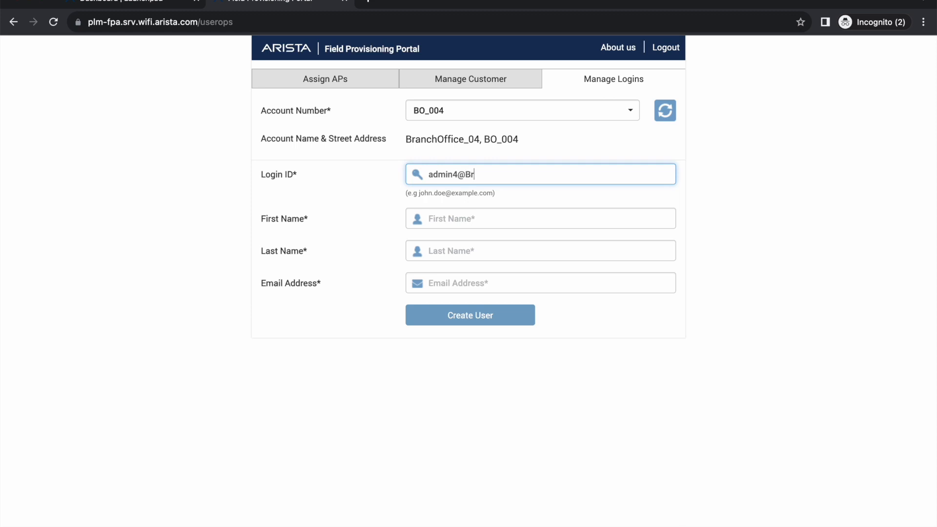
pyautogui.press('Backspace')
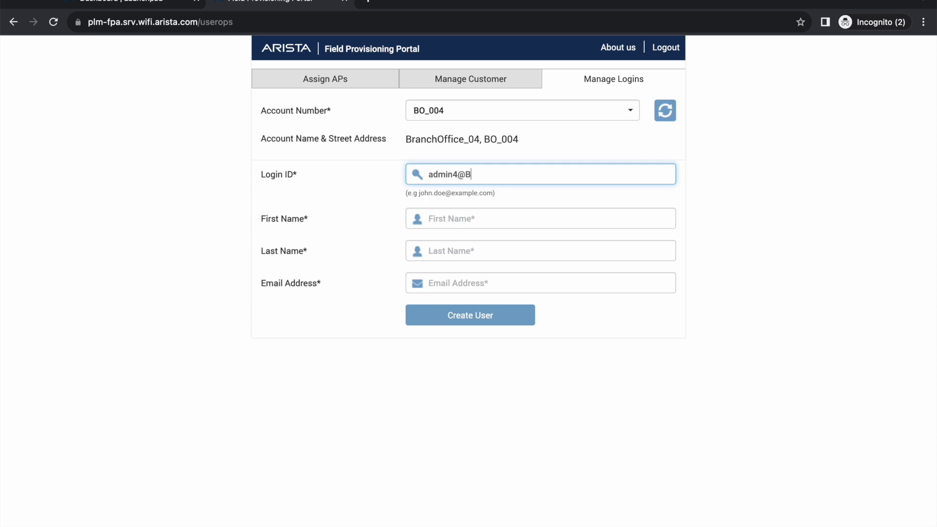
pyautogui.write('O4')
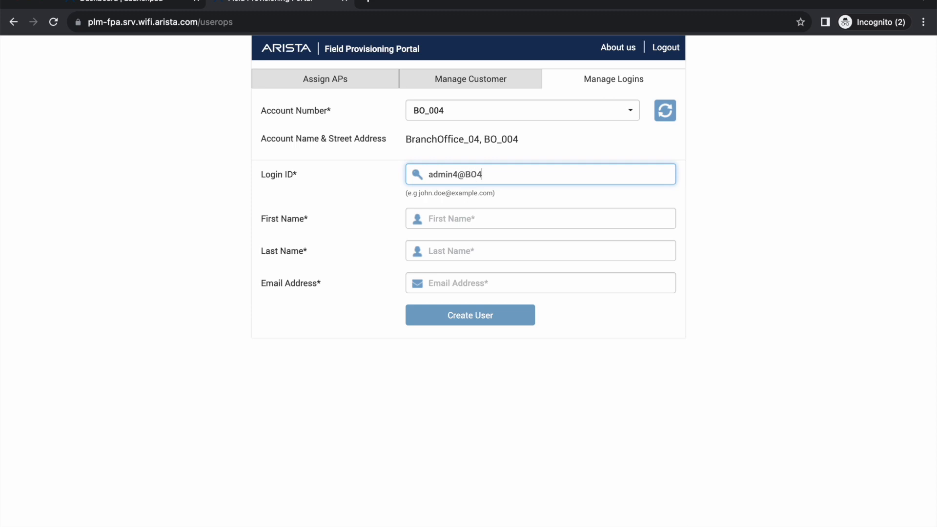
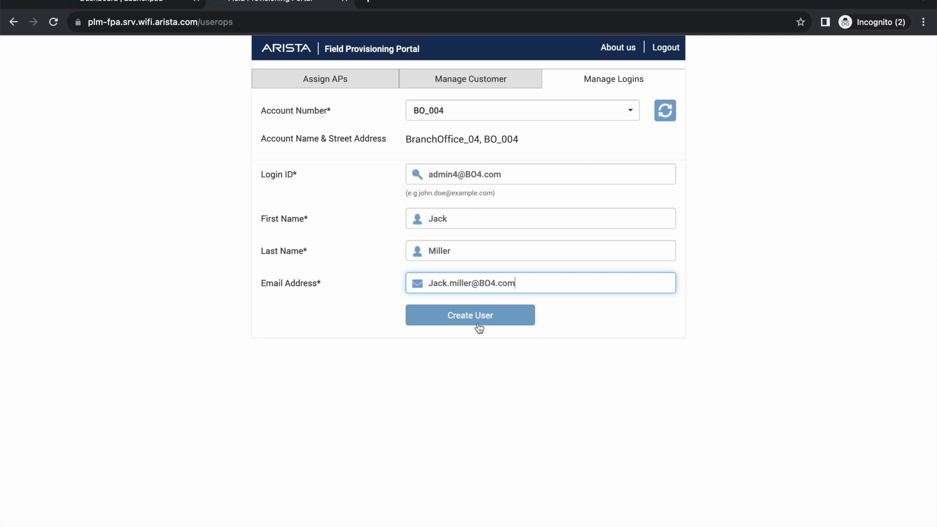
pyautogui.click(470, 315)
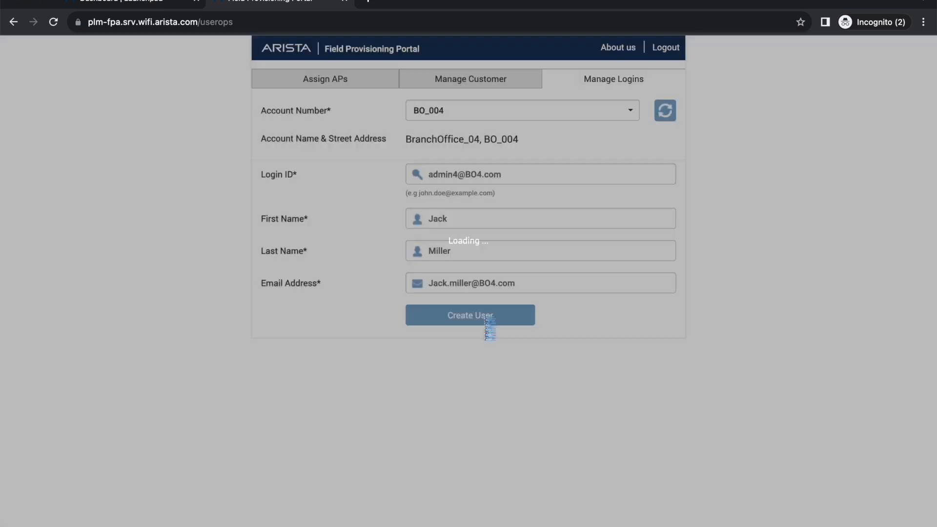
pyautogui.click(469, 315)
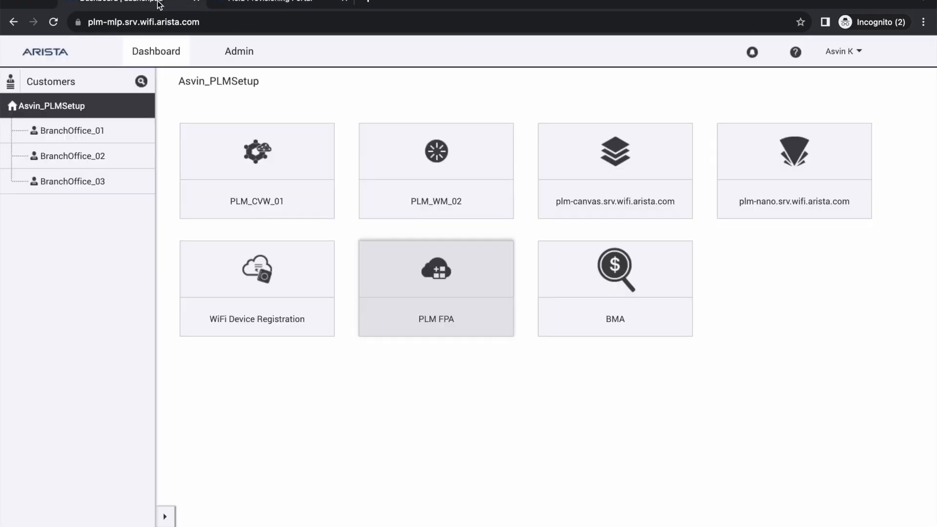
# - Reload the Launchpad, select customer BranchOffice_04 and launch its PLM_CVW_01 CloudVision WiFi instance
pyautogui.click(52, 23)
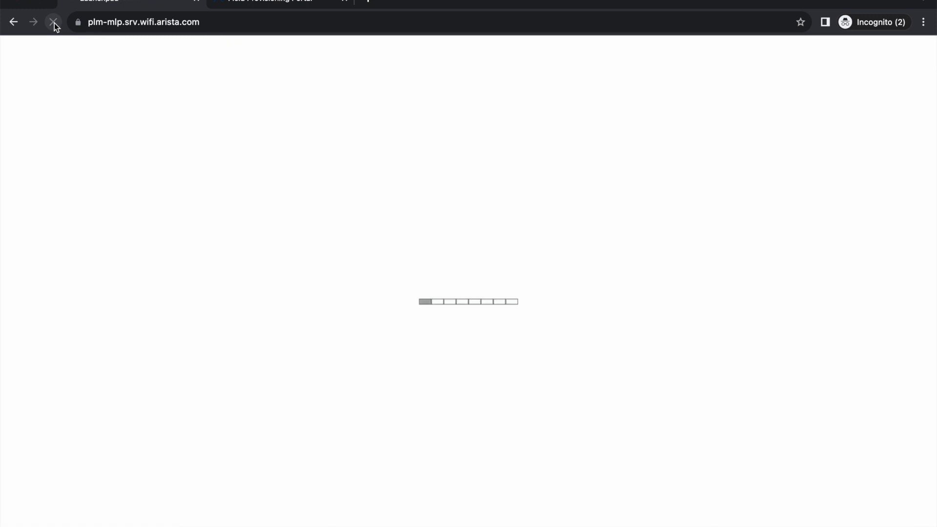
pyautogui.click(53, 23)
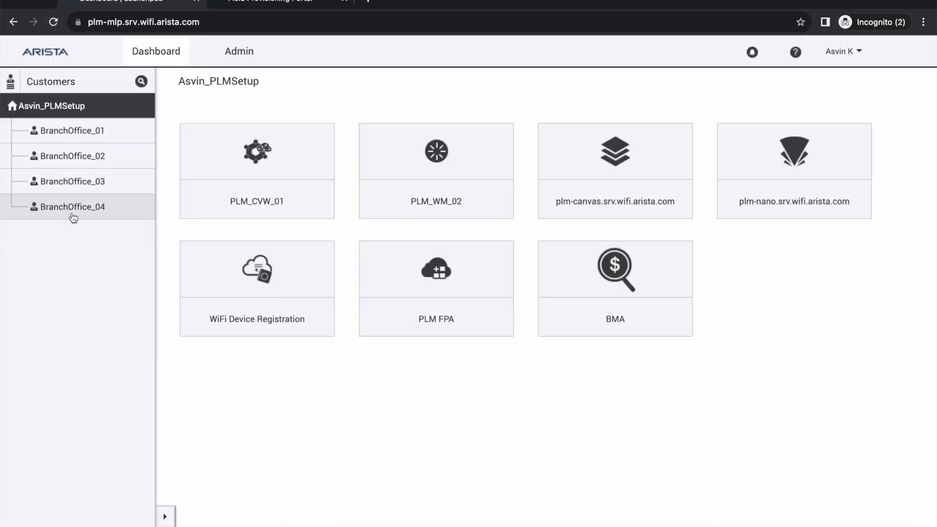
pyautogui.click(72, 207)
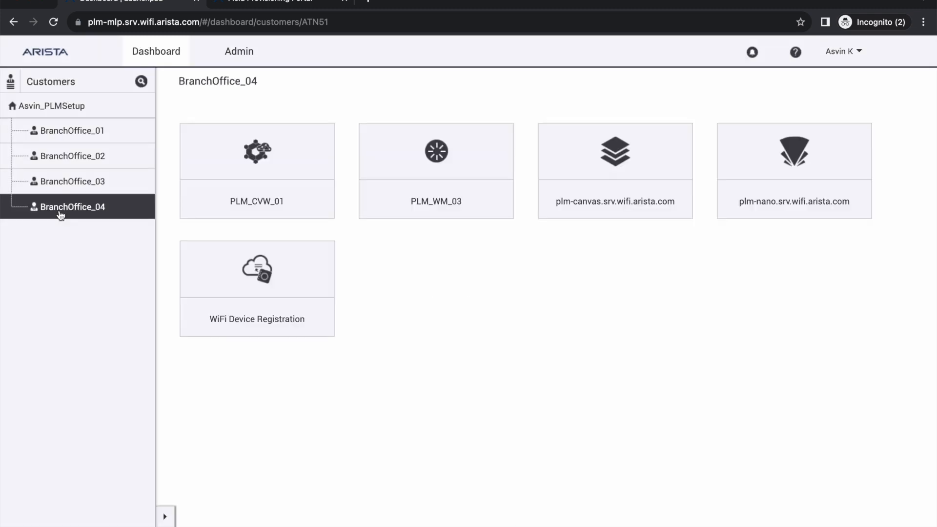
pyautogui.click(257, 150)
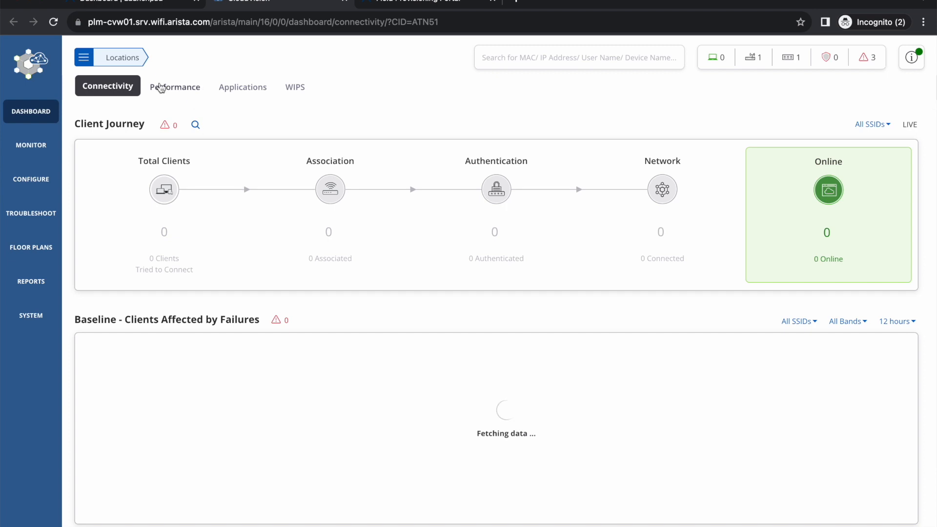
pyautogui.moveTo(88, 82)
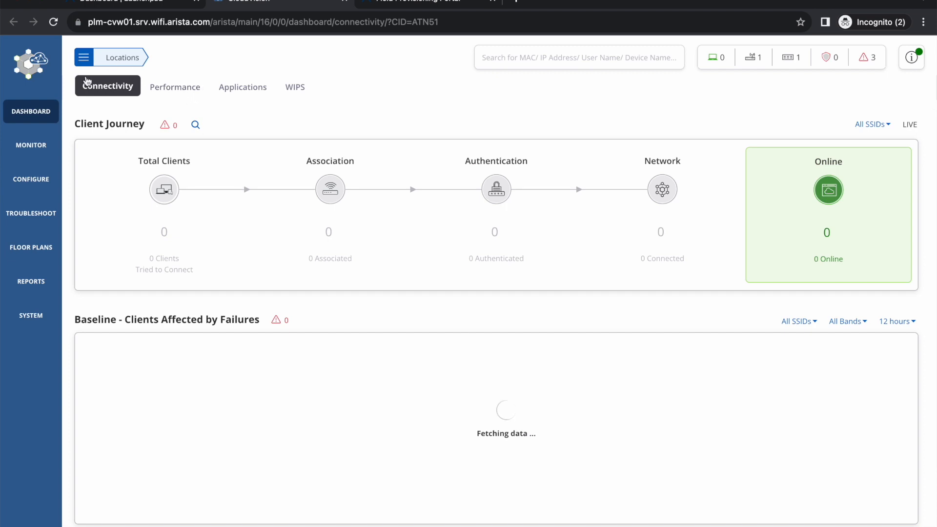
# - Expand the Locations tree and select the BO_004 folder for the dashboard
pyautogui.click(121, 58)
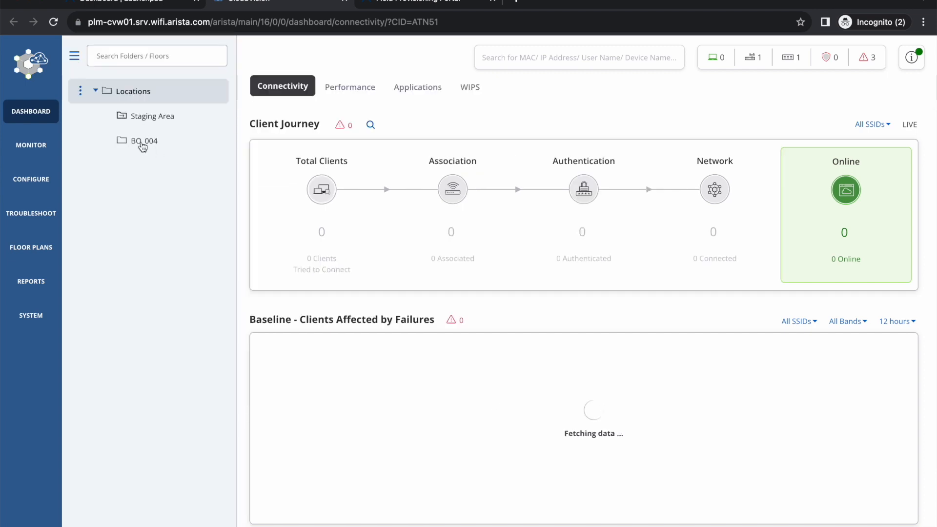
pyautogui.click(142, 141)
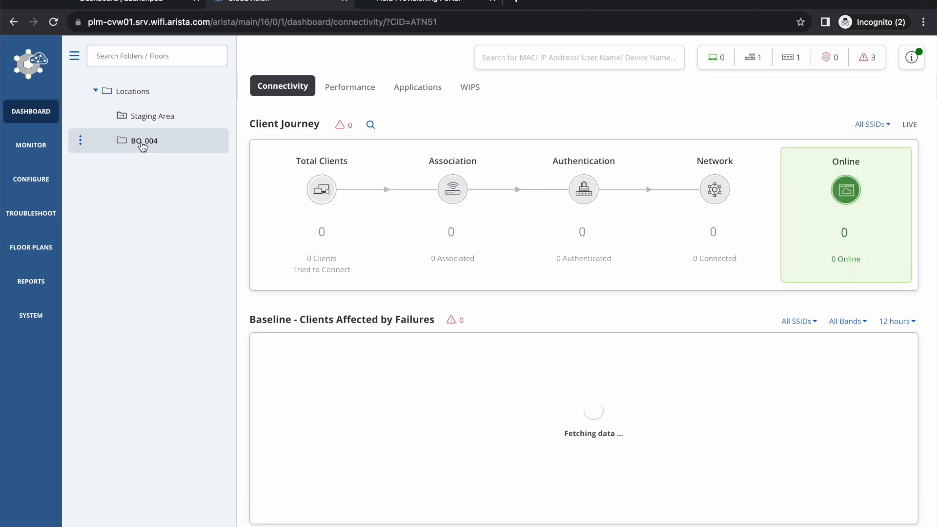
pyautogui.moveTo(755, 57)
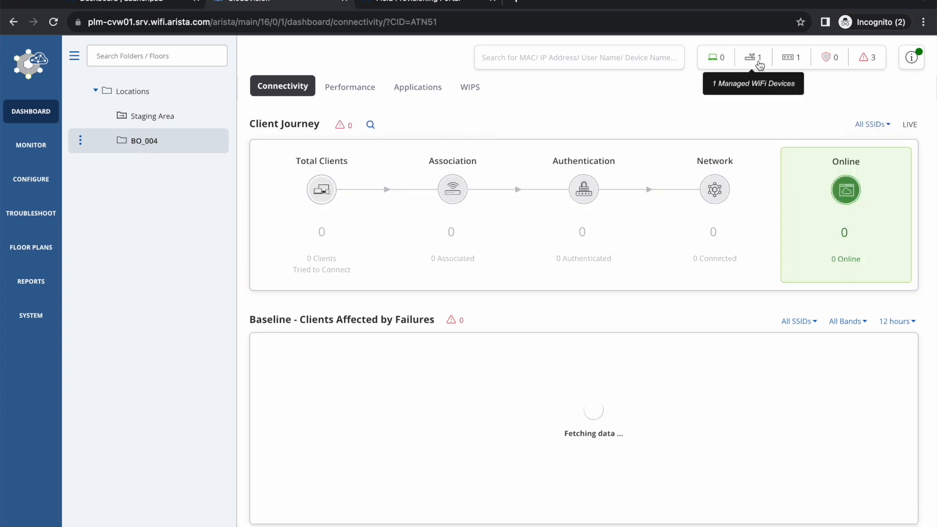
pyautogui.moveTo(180, 145)
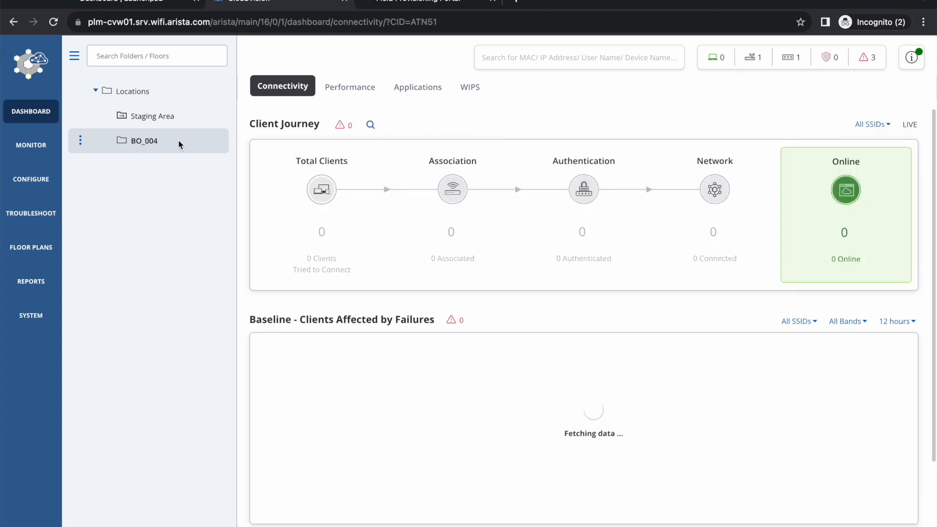
pyautogui.click(31, 146)
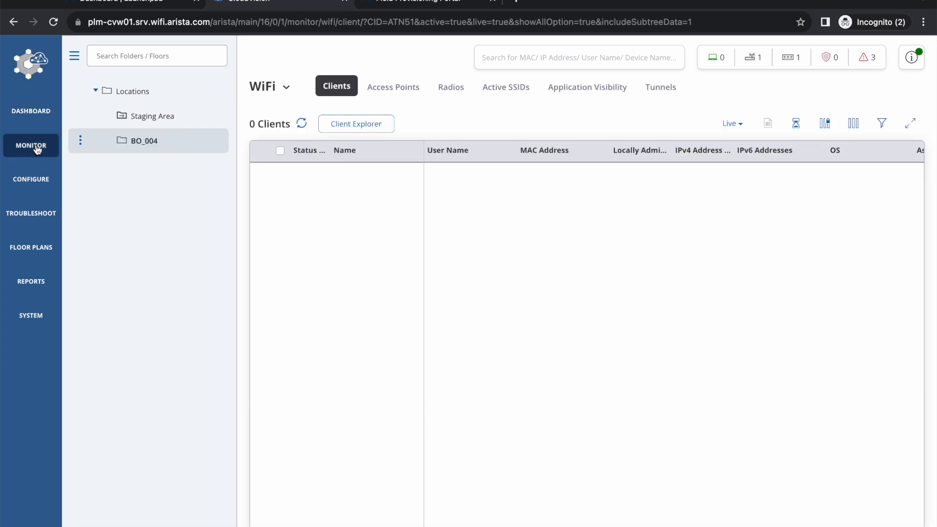
pyautogui.click(393, 87)
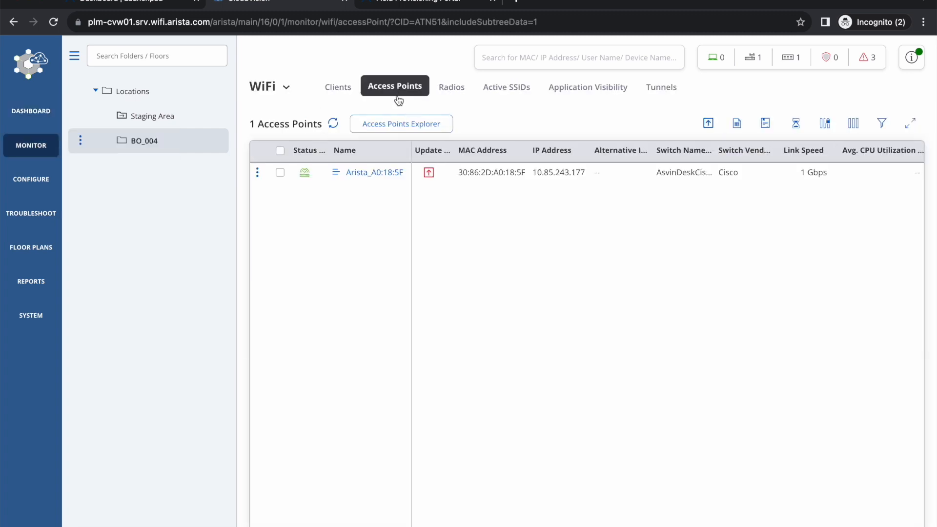
pyautogui.moveTo(603, 388)
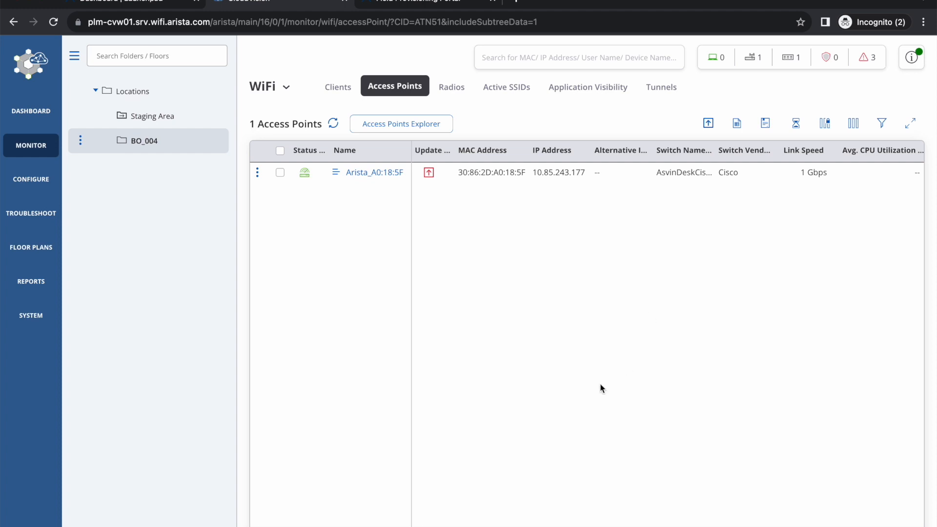
pyautogui.hscroll(3)
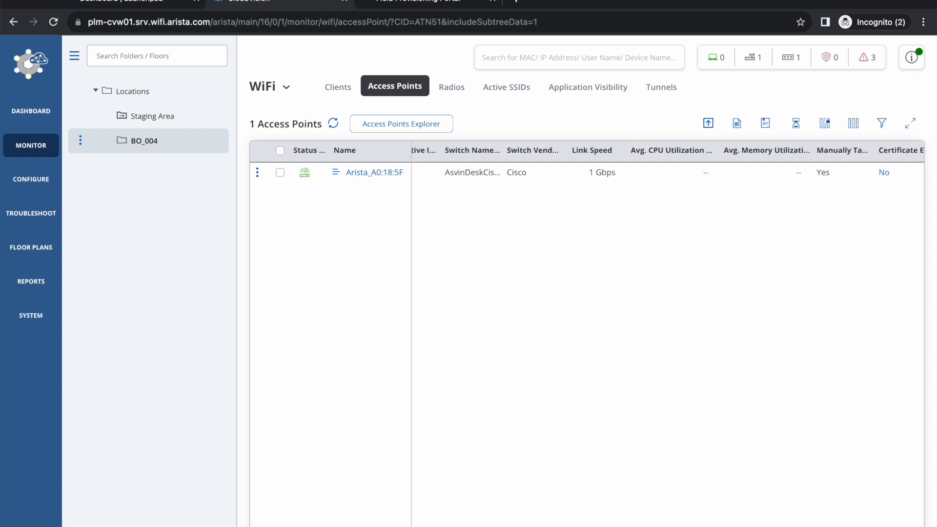
pyautogui.hscroll(3)
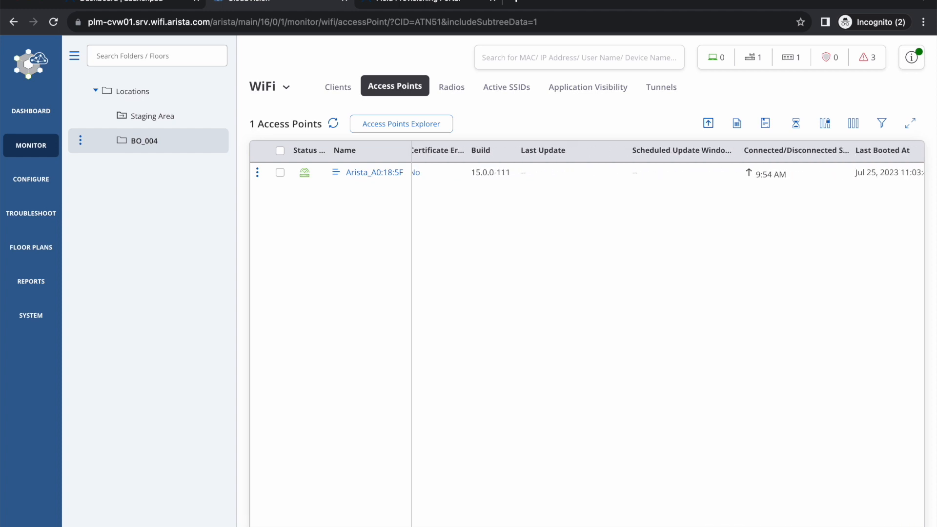
pyautogui.hscroll(3)
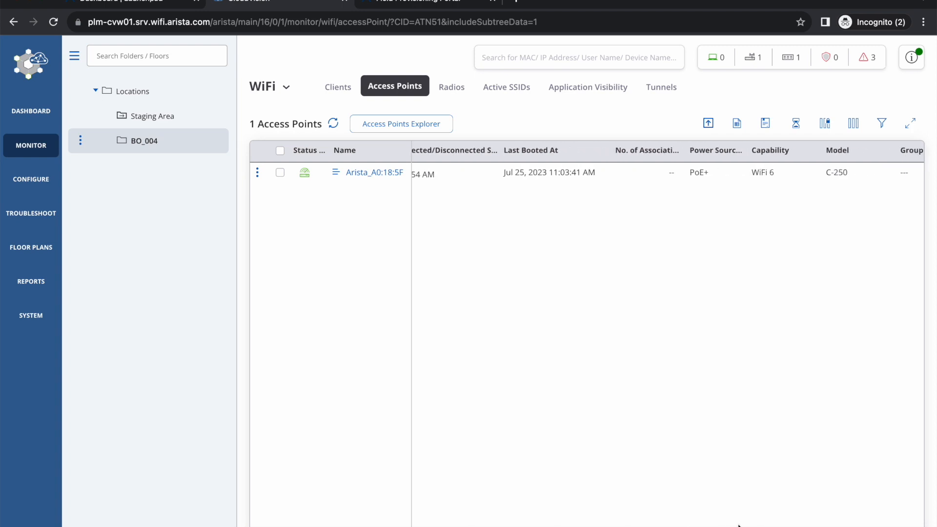
pyautogui.moveTo(363, 177)
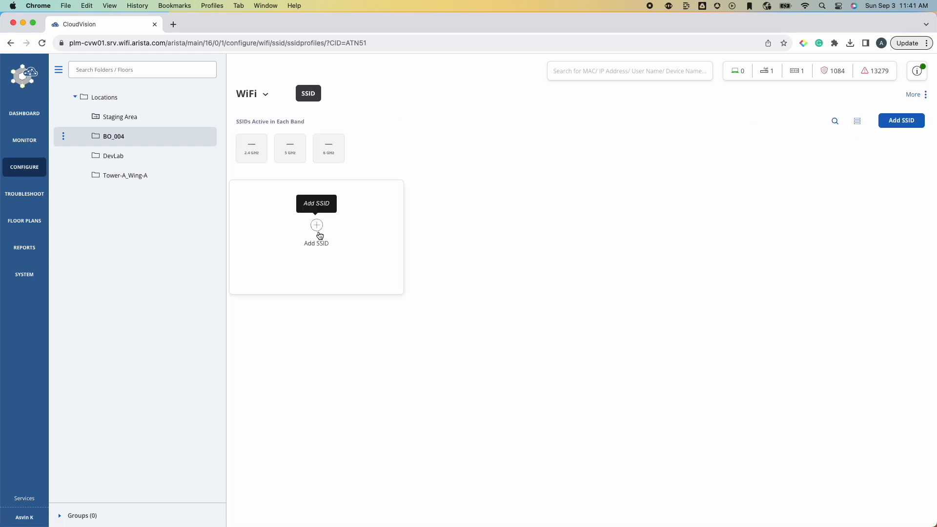
pyautogui.moveTo(332, 216)
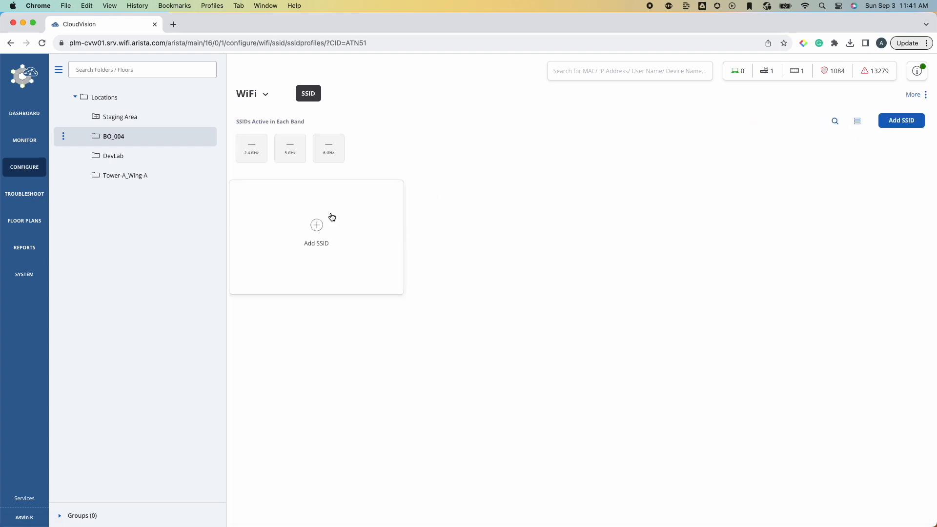
# - Add a new SSID named Lab-MSP, with profile name Lab-MSP filled automatically
pyautogui.click(316, 231)
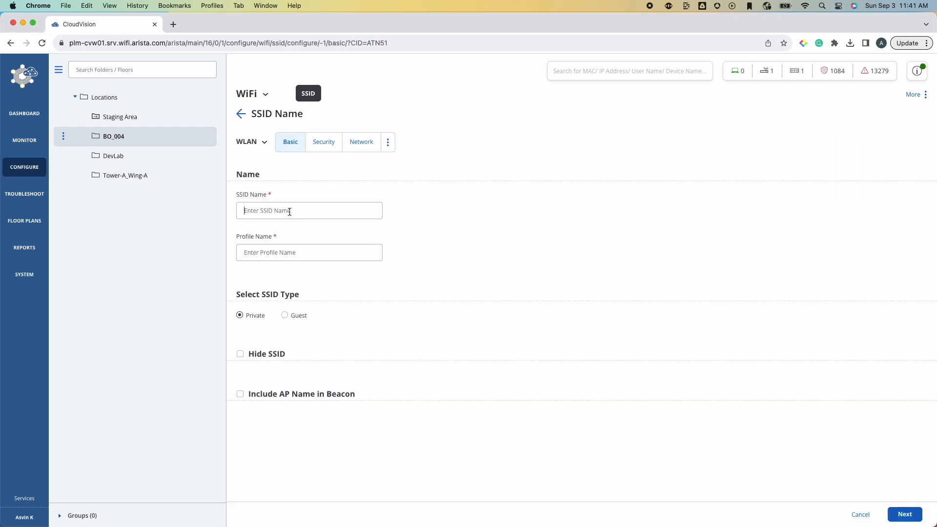
pyautogui.write('Lab')
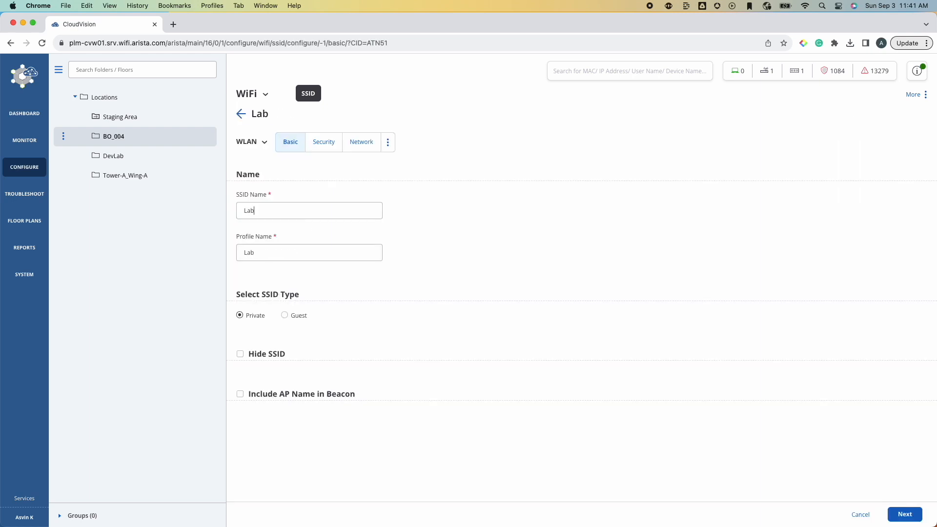
pyautogui.write('-MS')
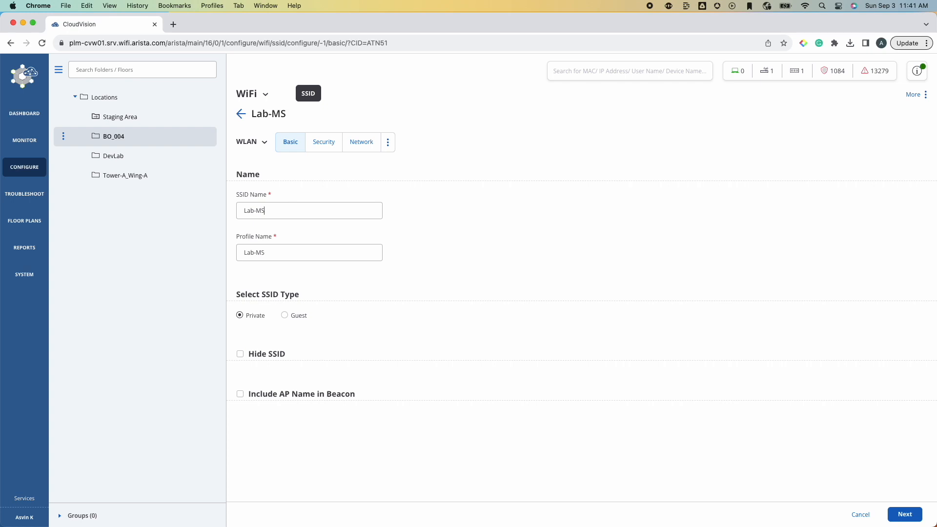
pyautogui.write('P')
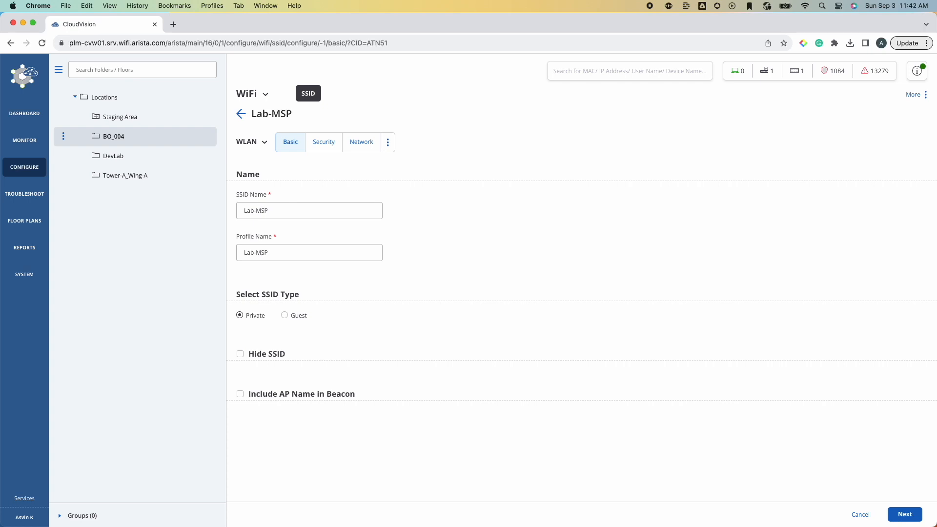
# - Set Lab-MSP security to WPA3 Personal and enter its passphrase
pyautogui.click(323, 141)
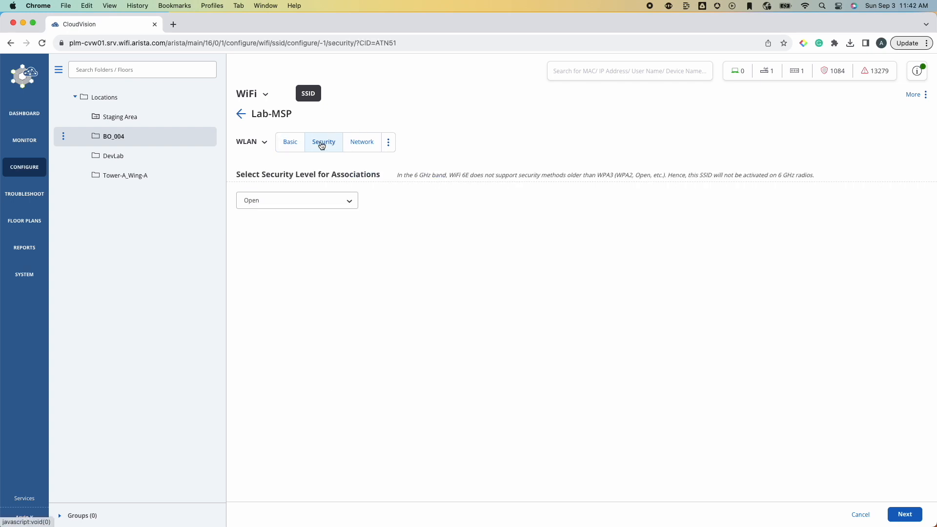
pyautogui.click(296, 200)
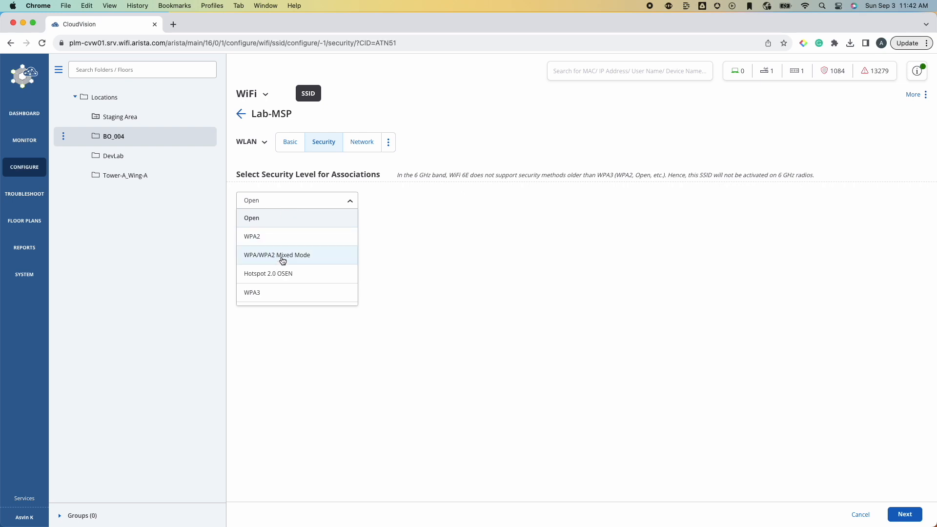
pyautogui.click(252, 292)
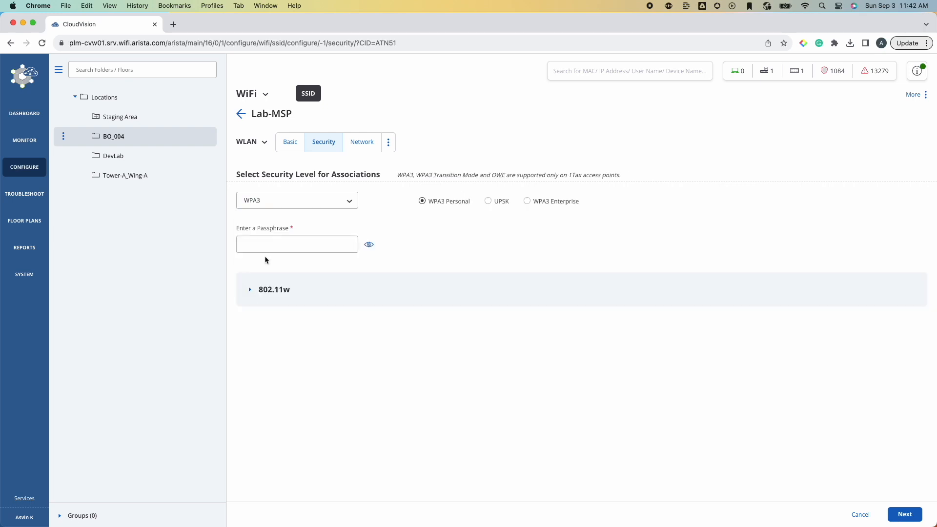
pyautogui.click(296, 244)
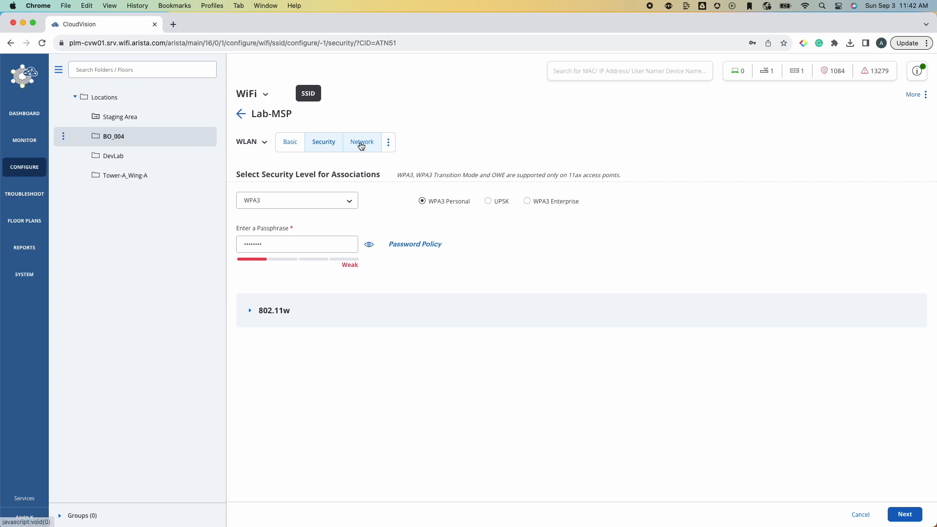
# - Set Lab-MSP's network VLAN ID to 301 in bridged mode
pyautogui.click(361, 141)
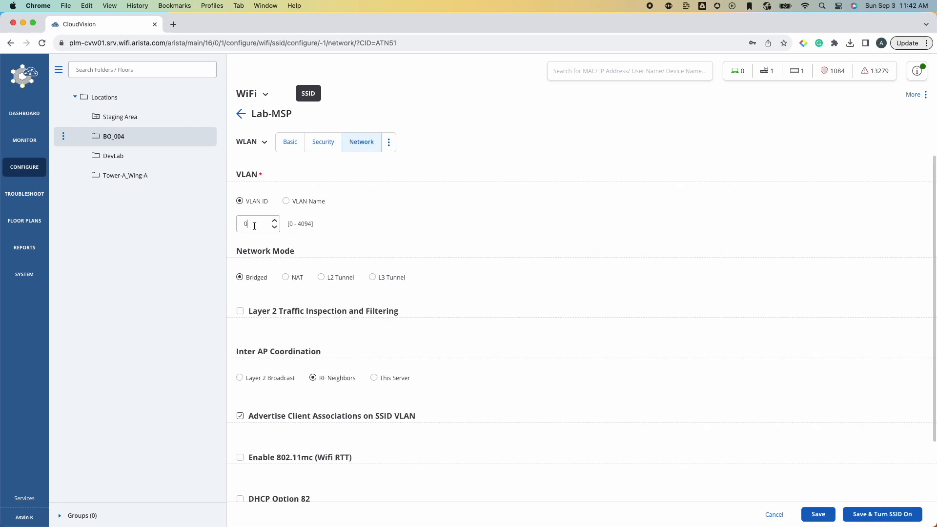
pyautogui.write('301')
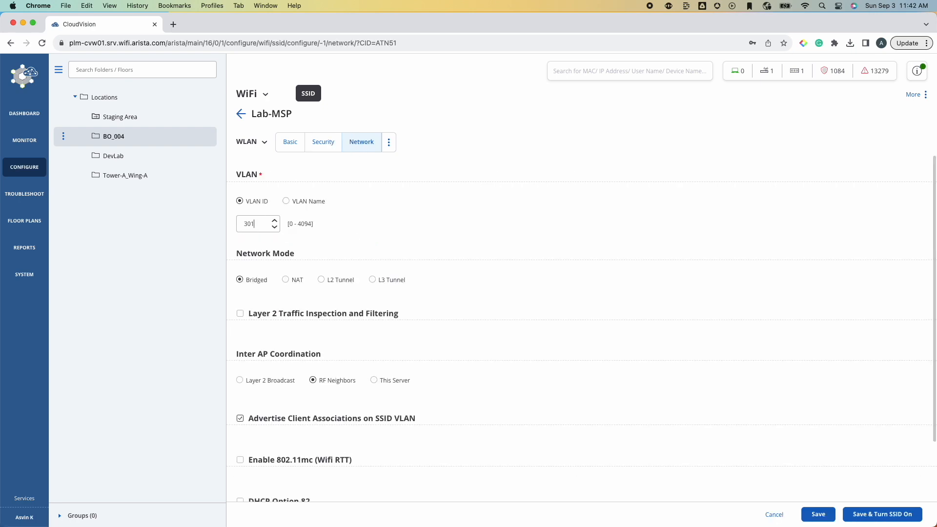
pyautogui.scroll(-3)
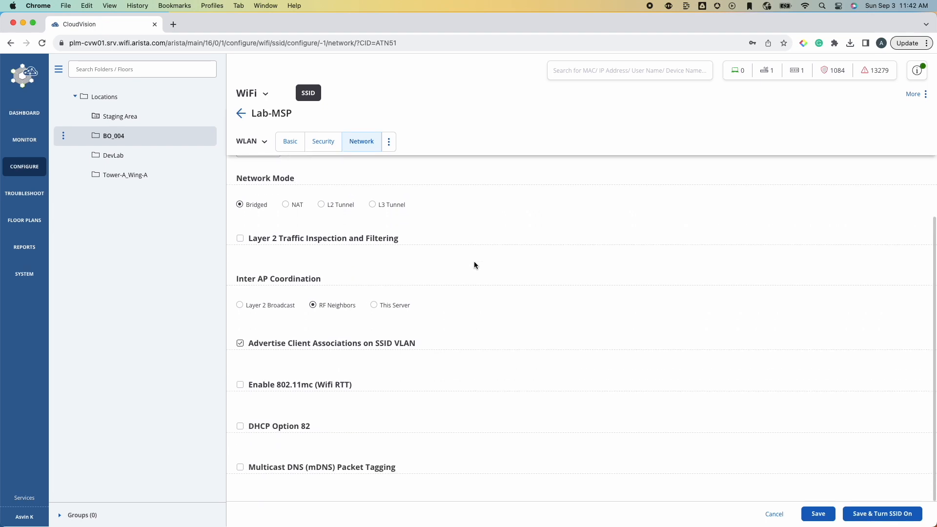
# - Enable Smart Steering, Minimum RSSI, 802.11k, 802.11v and 802.11r in RF Optimization, then Save & Turn SSID On
pyautogui.click(389, 141)
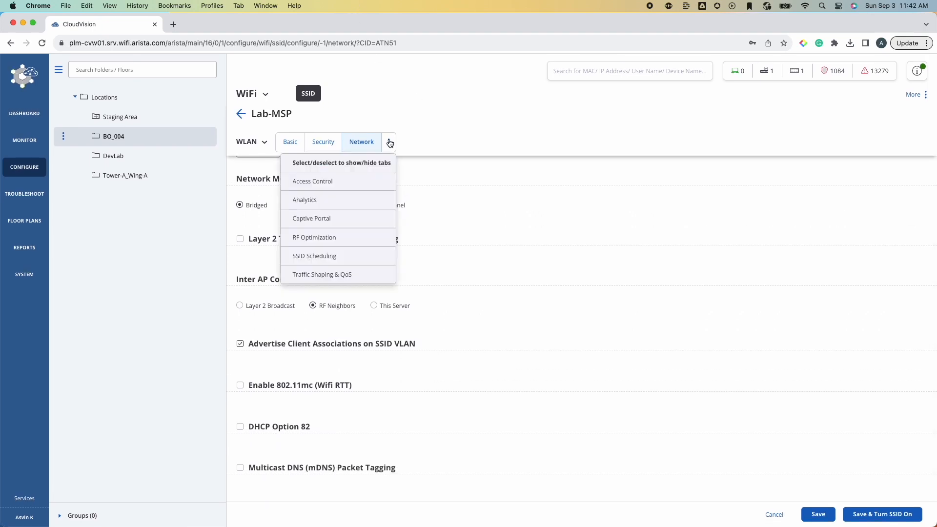
pyautogui.click(314, 237)
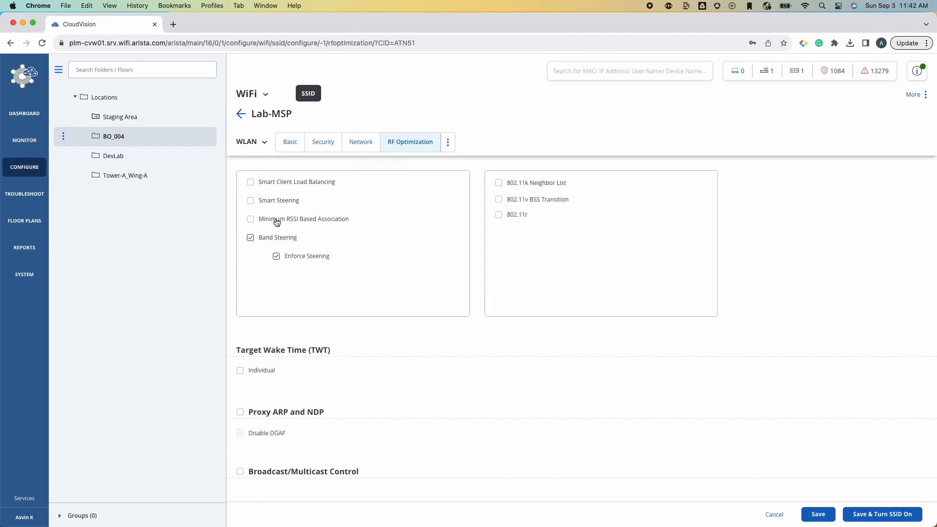
pyautogui.click(251, 200)
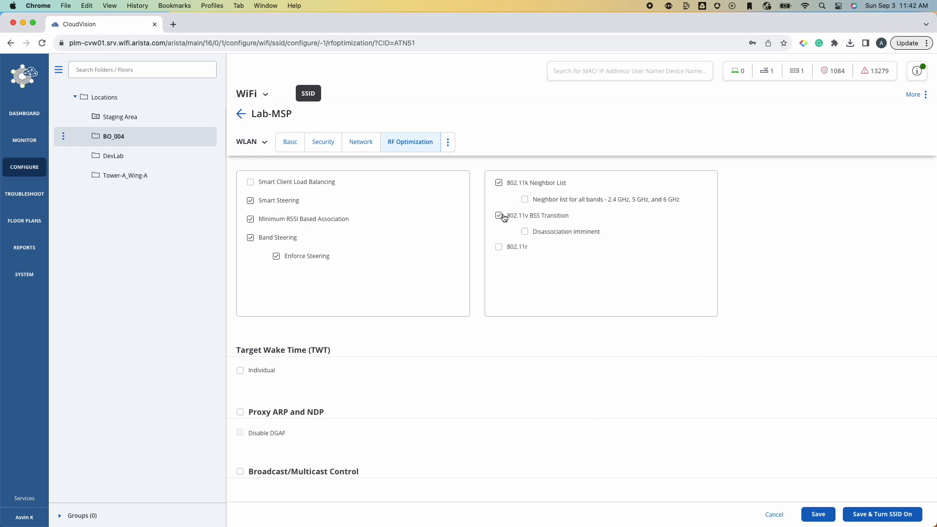
pyautogui.click(499, 246)
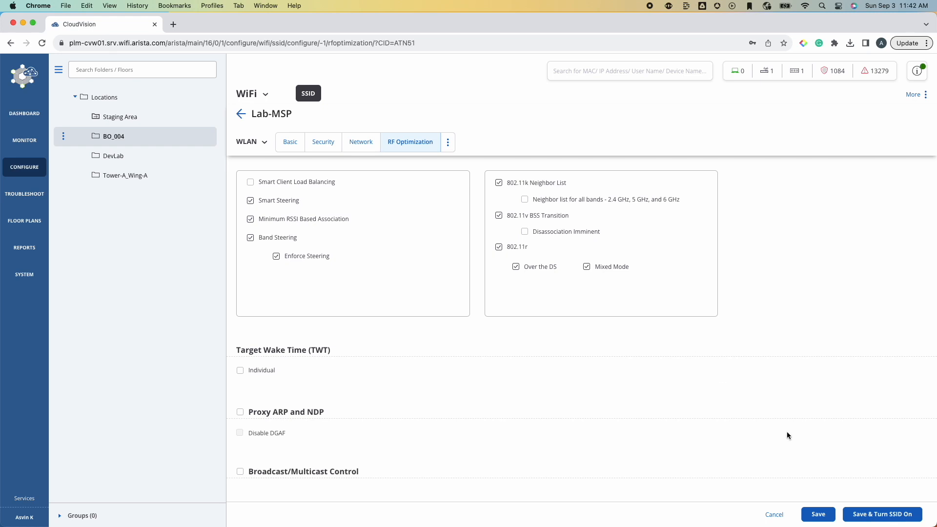
pyautogui.click(883, 514)
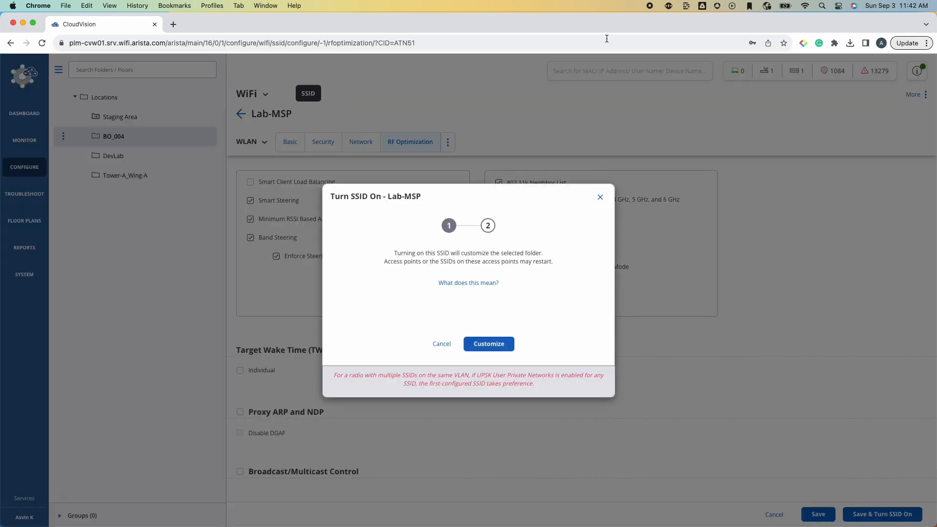
# - Turn Lab-MSP on in the 5 GHz and 6 GHz bands only and dismiss the prompts
pyautogui.click(488, 344)
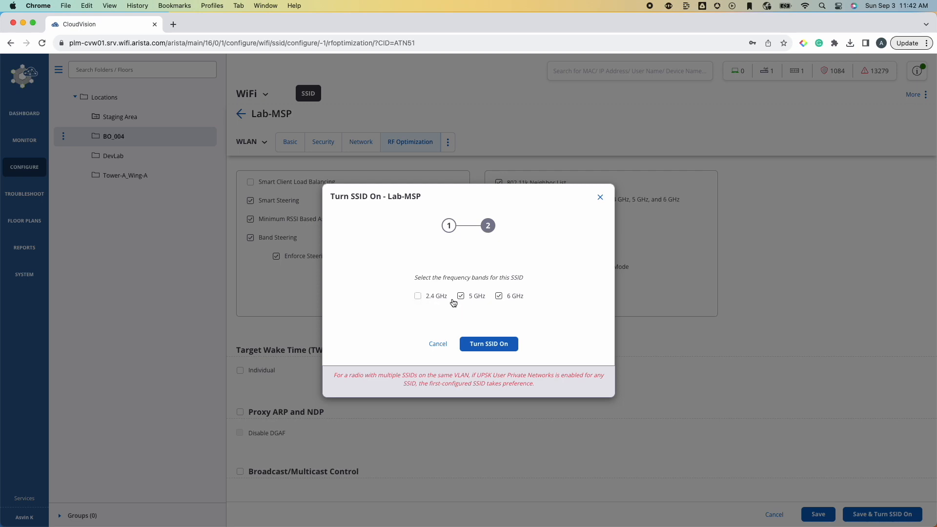
pyautogui.moveTo(488, 343)
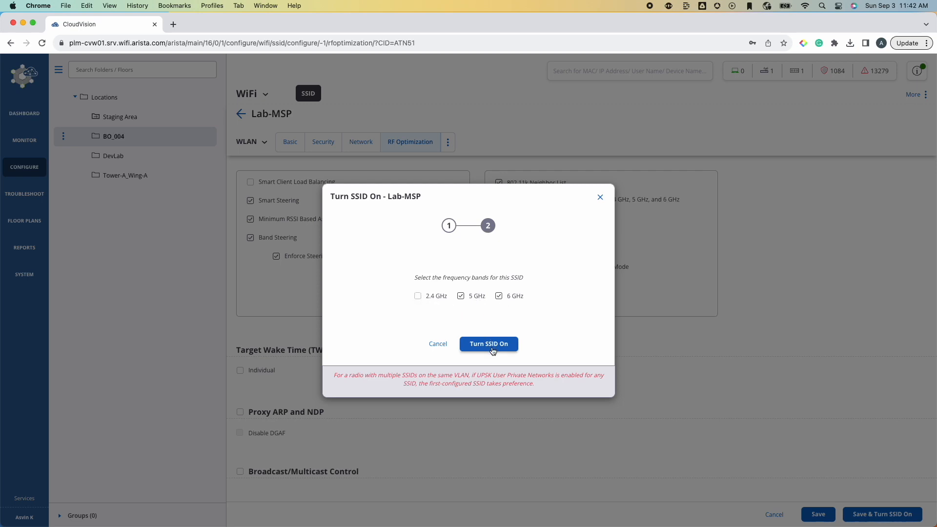
pyautogui.click(488, 344)
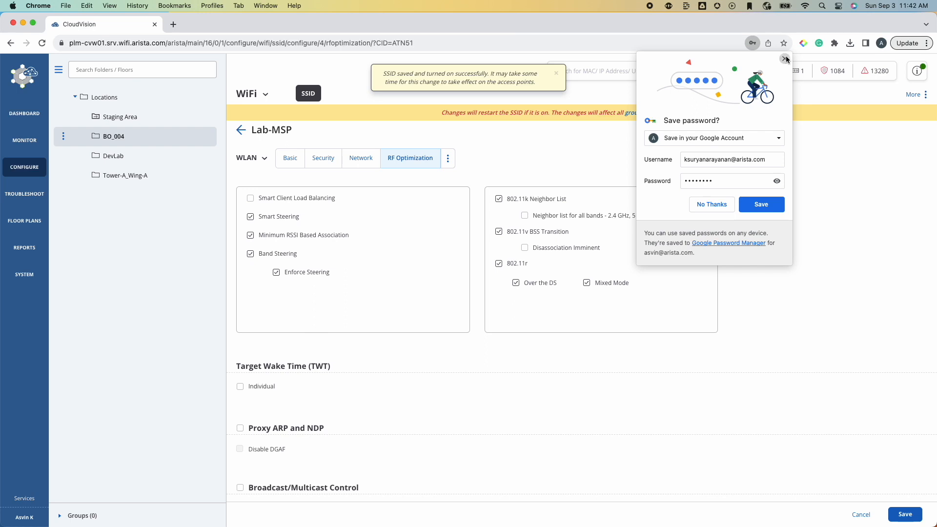
pyautogui.click(785, 59)
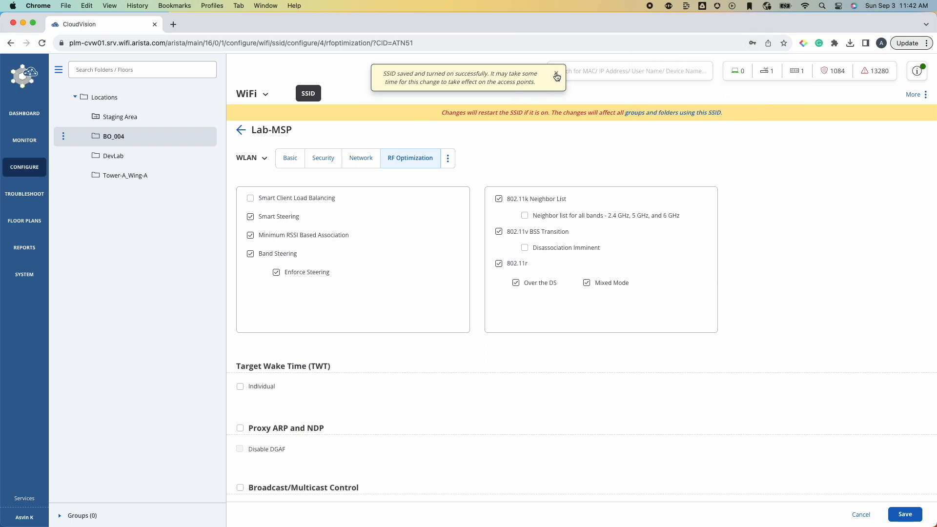
pyautogui.click(555, 74)
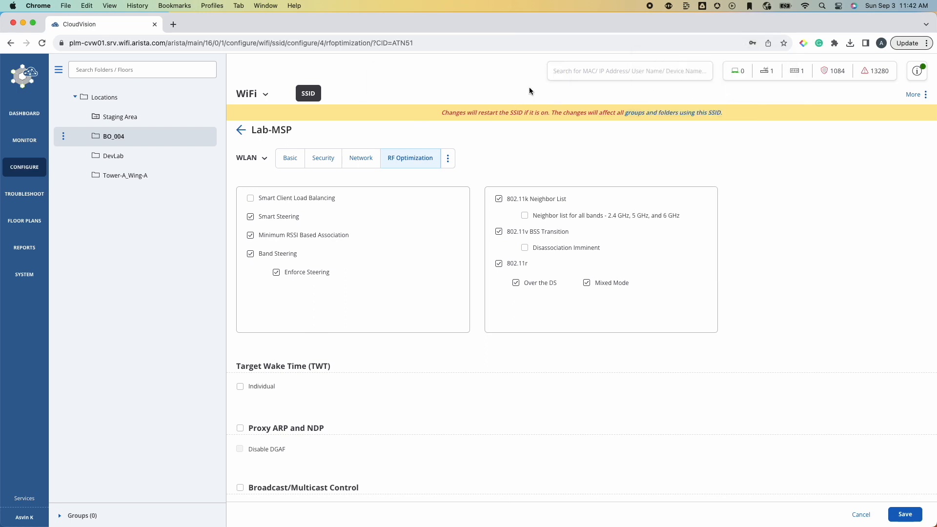
# - On the remote Windows laptop, join the Lab-MSP Wi-Fi network with its security key
pyautogui.click(24, 140)
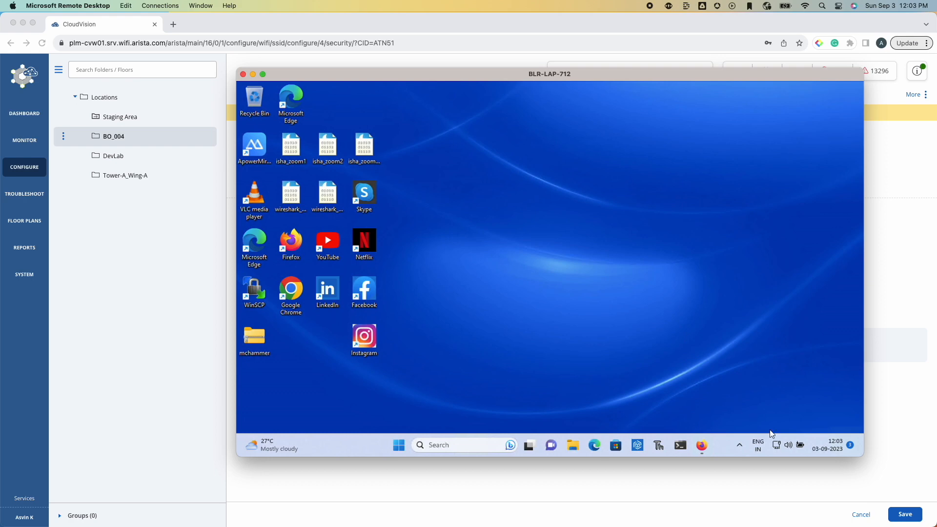
pyautogui.click(788, 446)
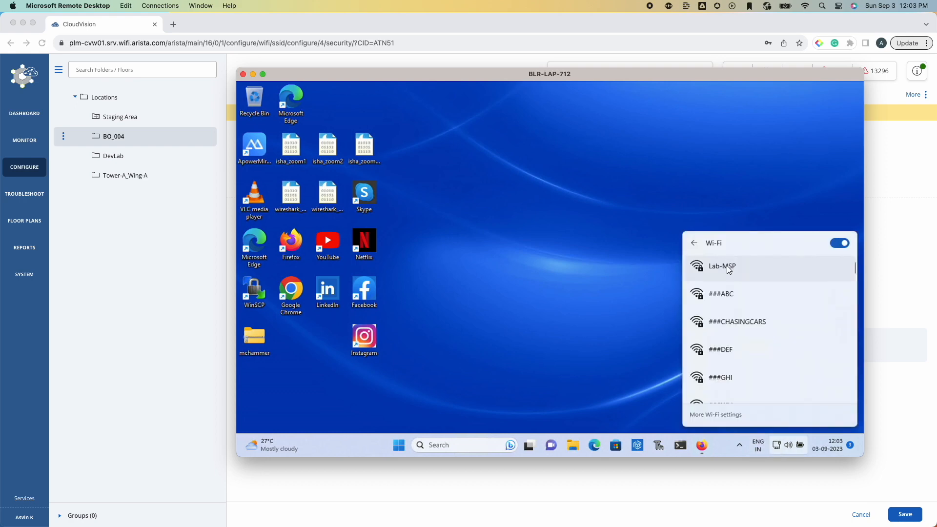
pyautogui.click(723, 266)
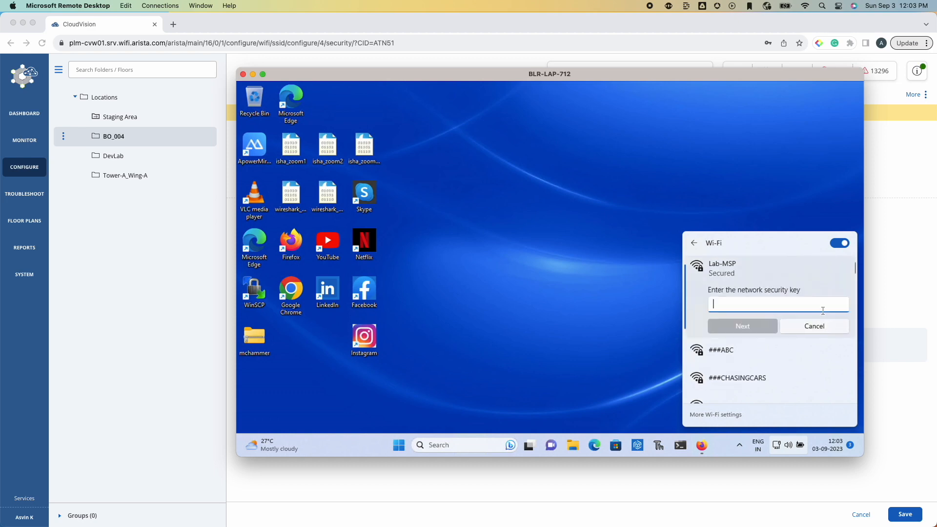
pyautogui.write('•')
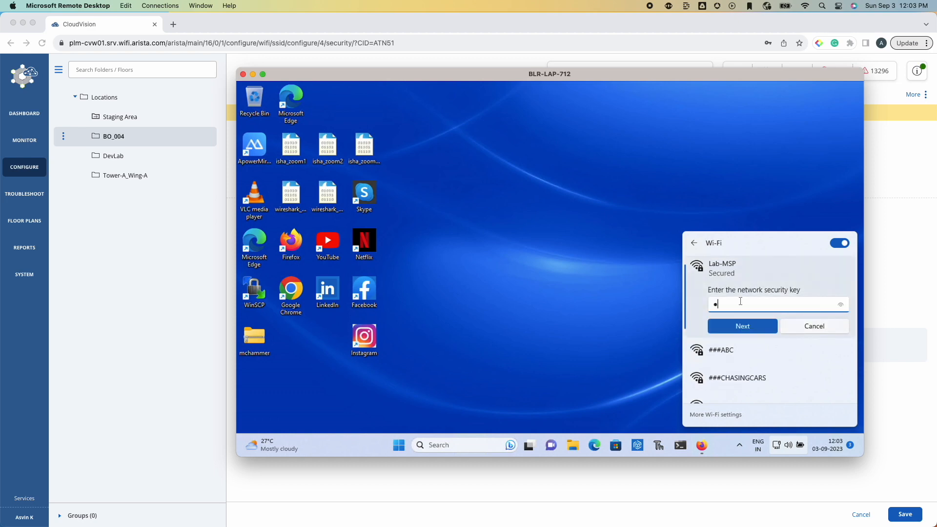
pyautogui.write('•••••••')
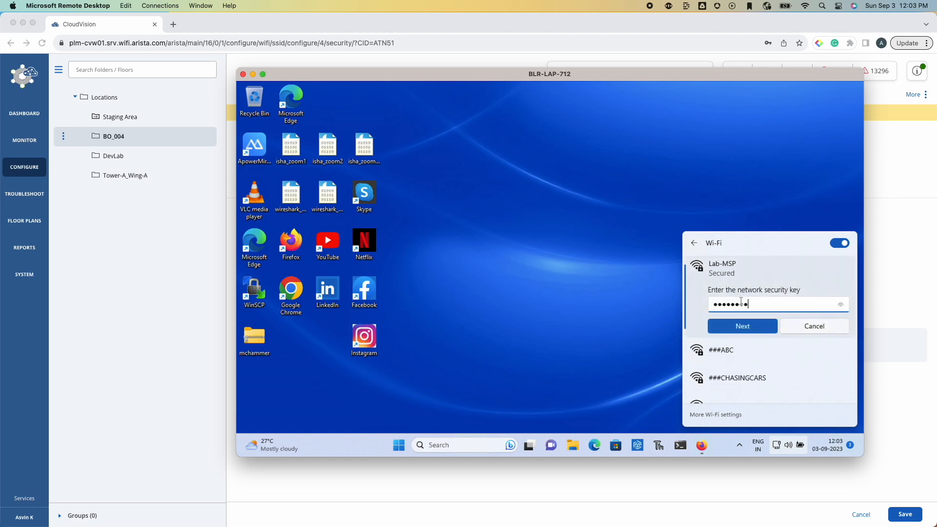
pyautogui.click(743, 327)
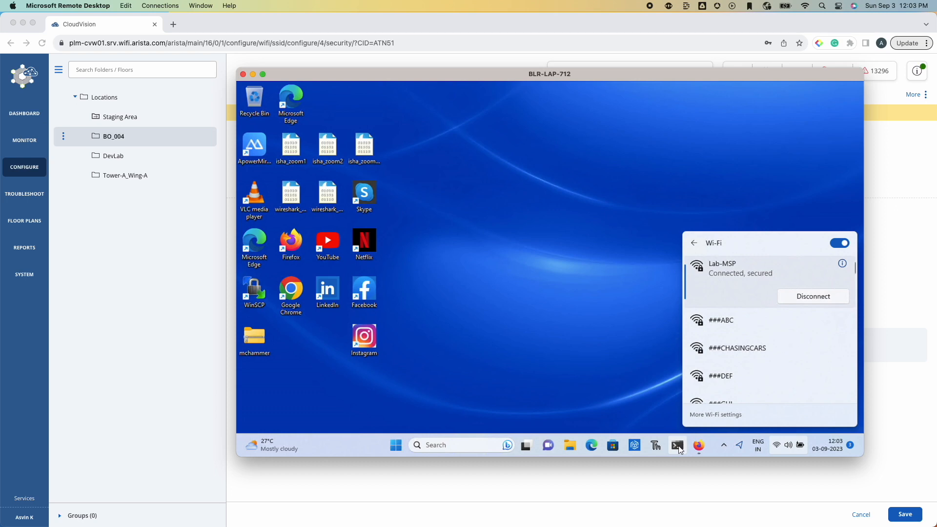
pyautogui.click(678, 445)
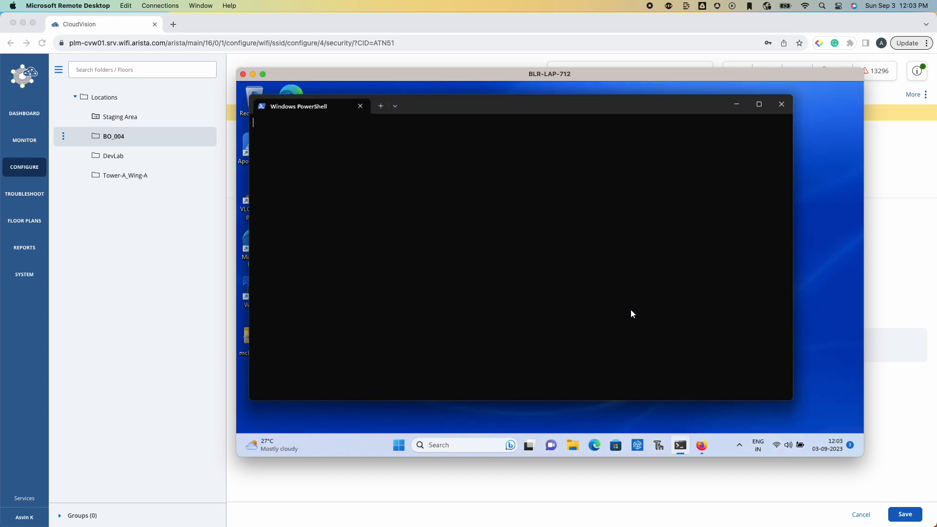
pyautogui.write('i')
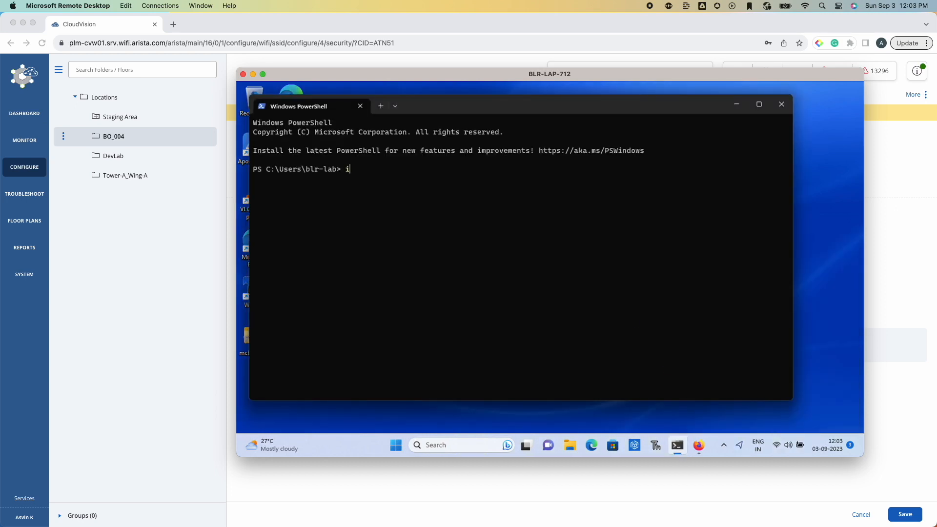
pyautogui.press('Return')
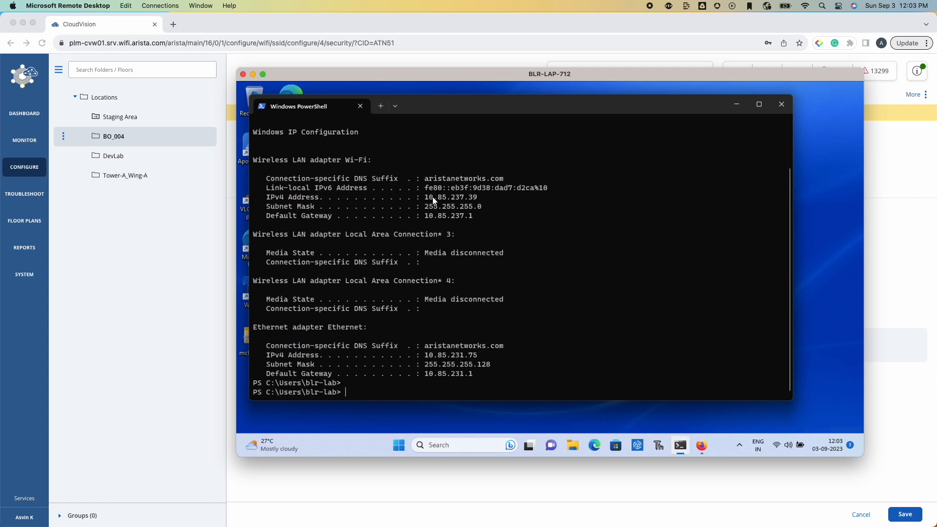
pyautogui.moveTo(415, 373)
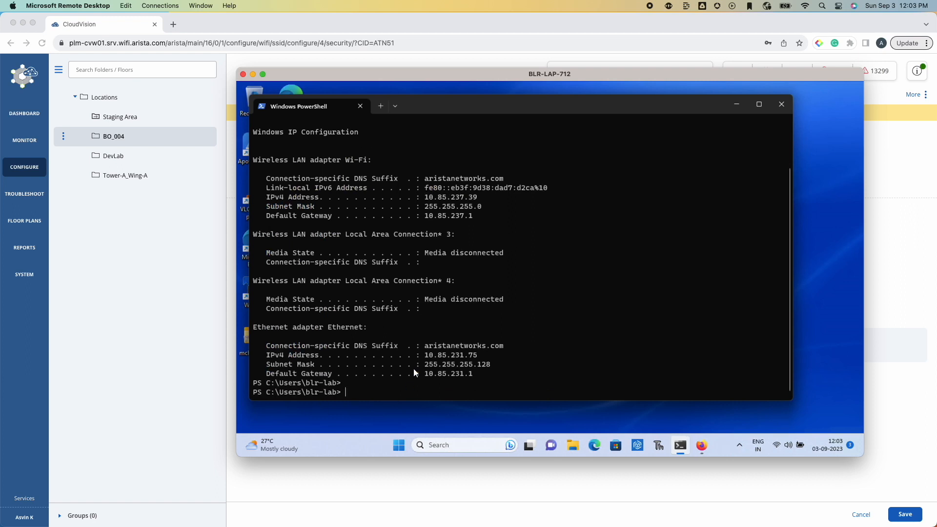
pyautogui.write('ping www')
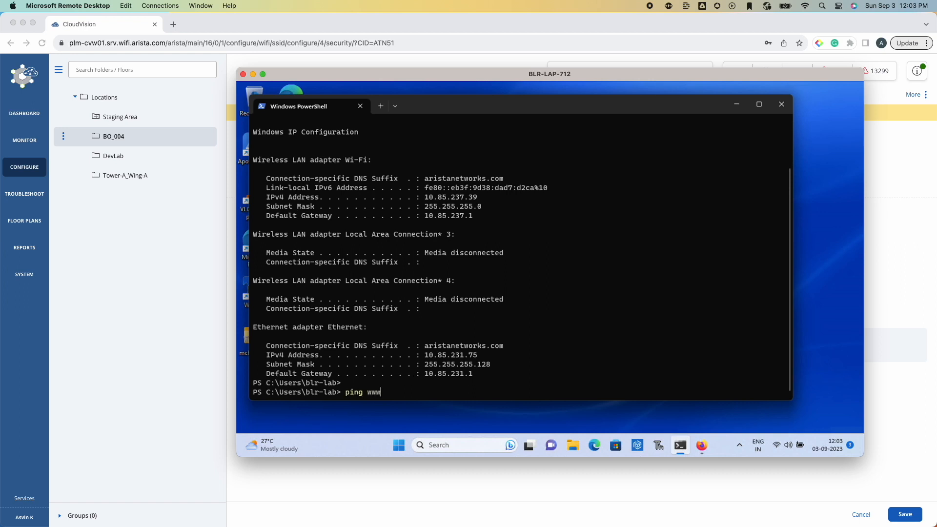
pyautogui.write('.google.com')
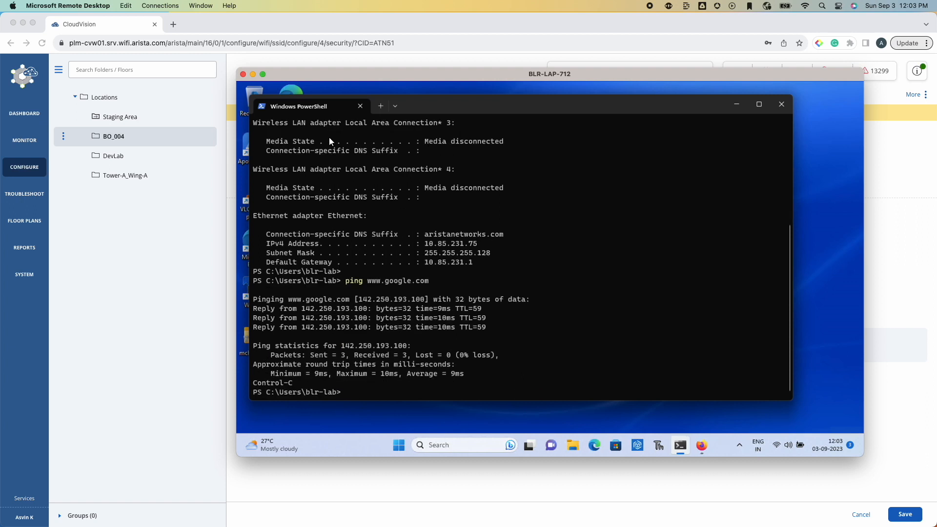
# - Show the Online clients list with BLR-LAP-712 on Lab-MSP, 5 GHz, RSSI -41, IP 10.85.237.39
pyautogui.click(23, 113)
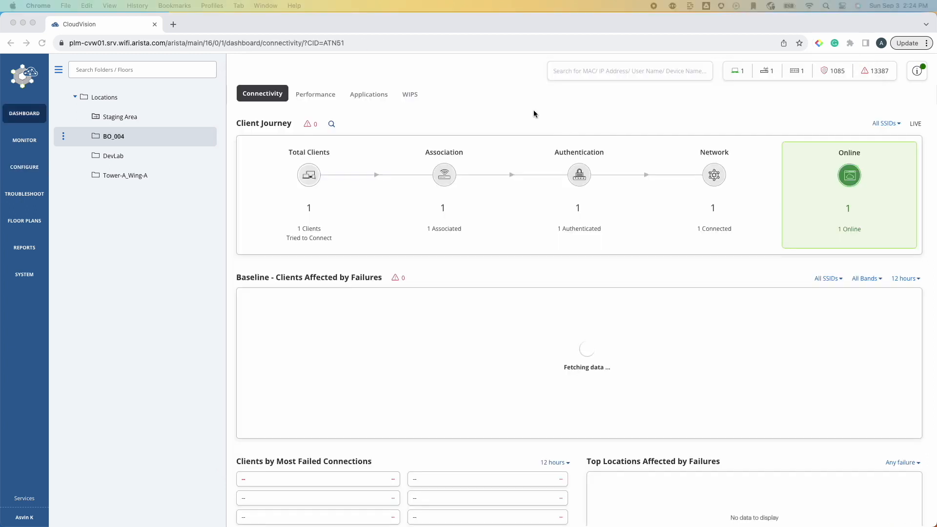
pyautogui.moveTo(378, 145)
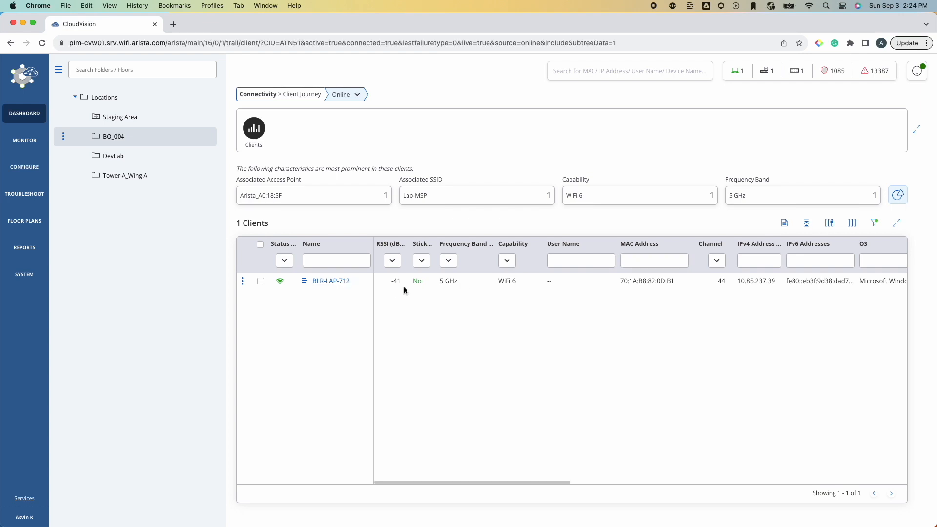
pyautogui.hscroll(3)
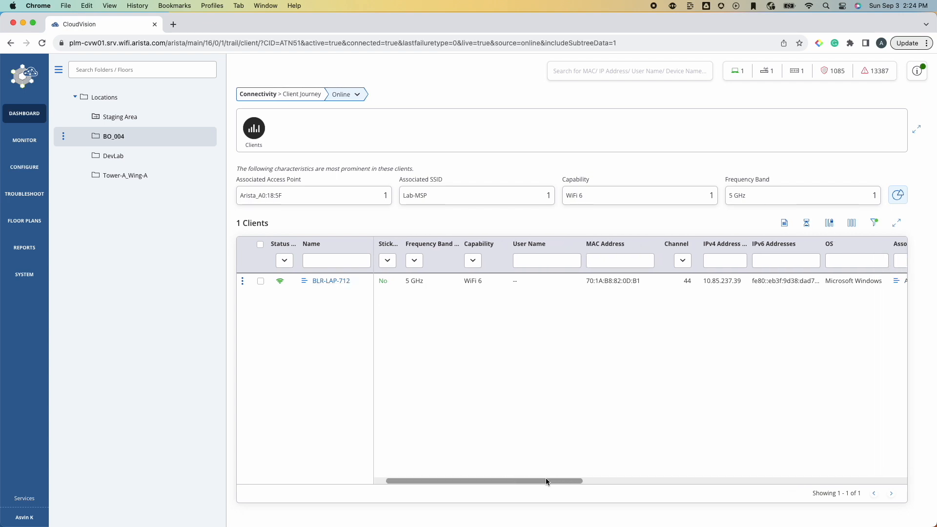
pyautogui.hscroll(3)
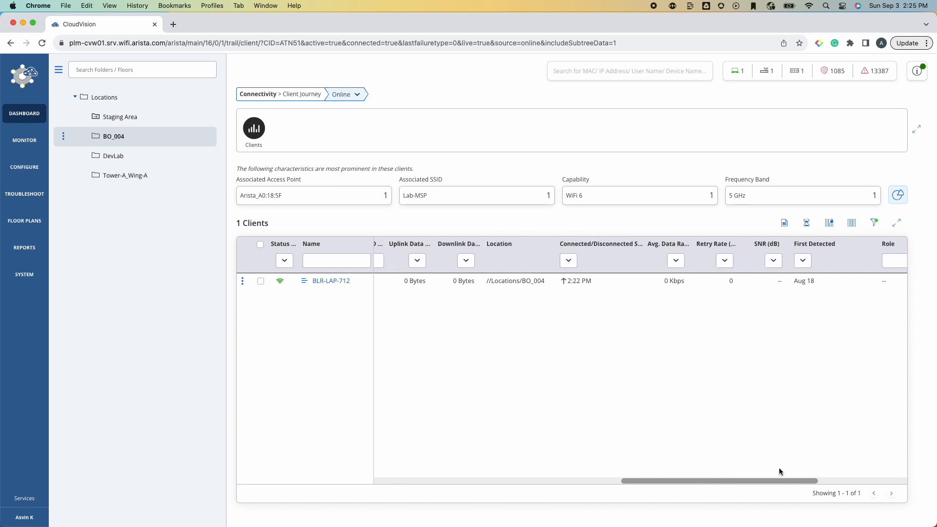
pyautogui.hscroll(3)
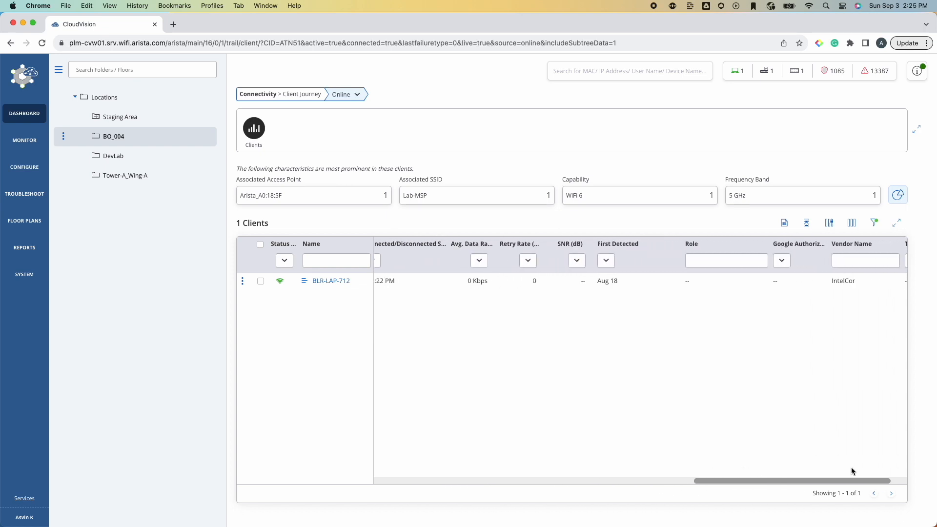
pyautogui.hscroll(-3)
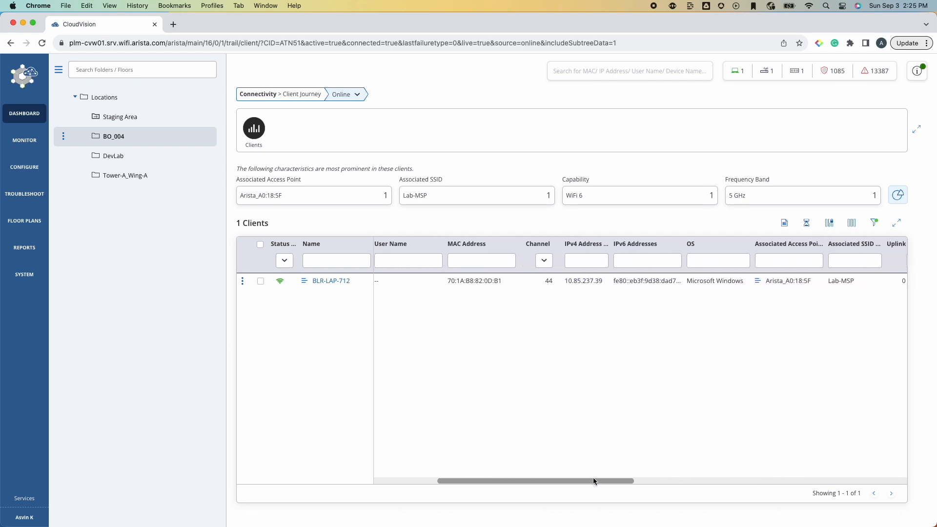
pyautogui.hscroll(-3)
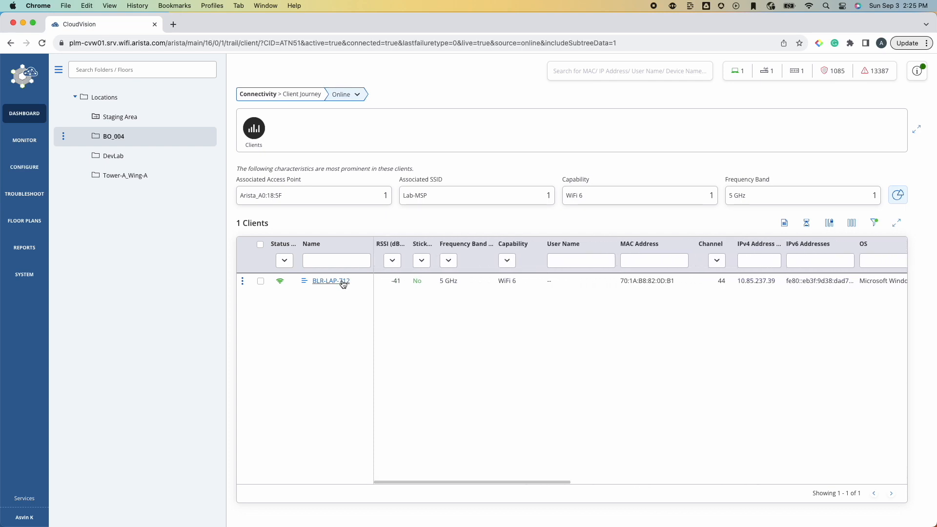
# - Show BLR-LAP-712's client events as a table with the timeline graph hidden
pyautogui.click(329, 282)
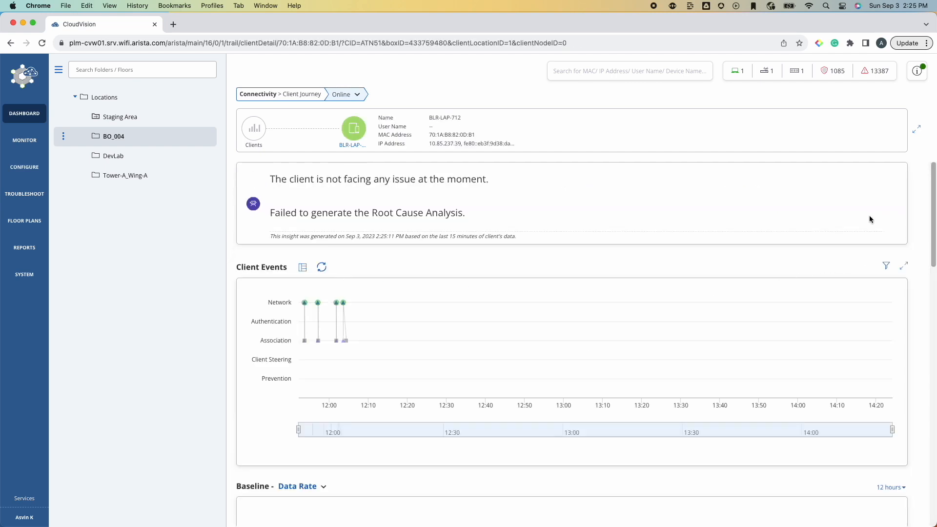
pyautogui.click(303, 266)
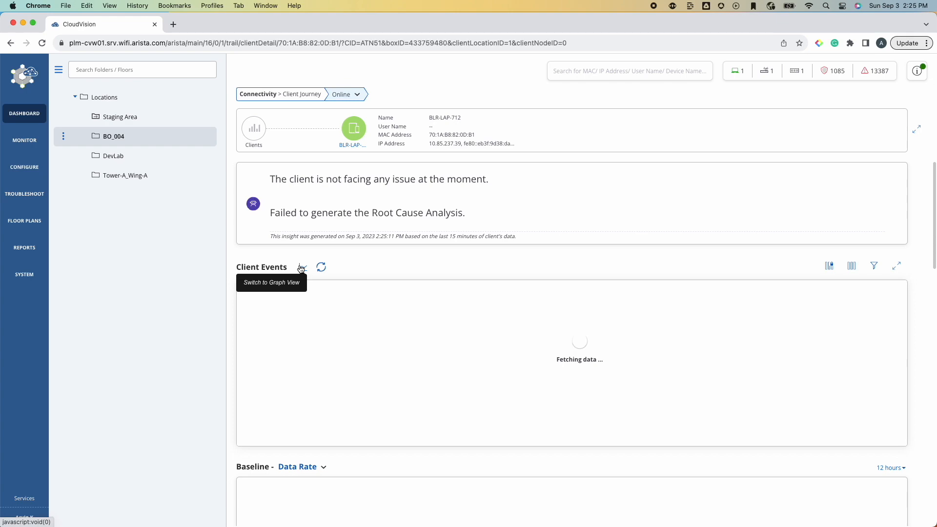
pyautogui.moveTo(898, 279)
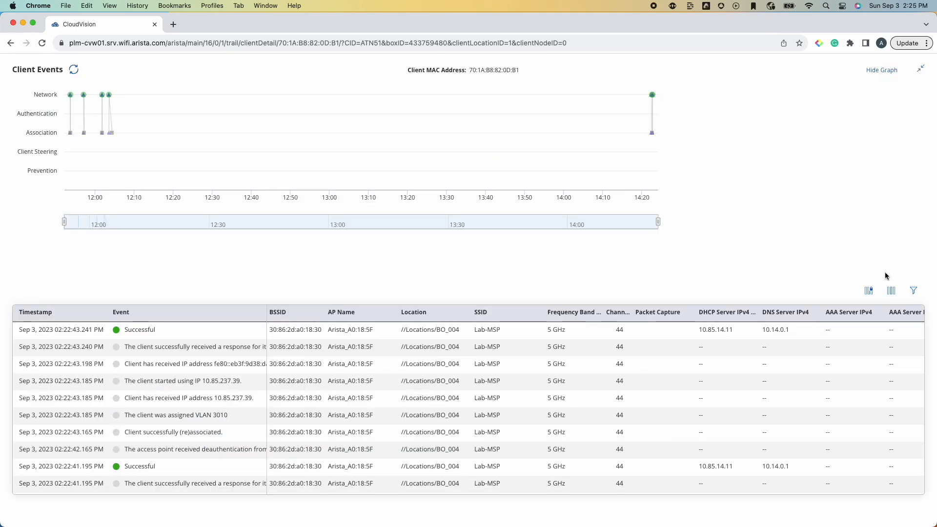
pyautogui.moveTo(116, 329)
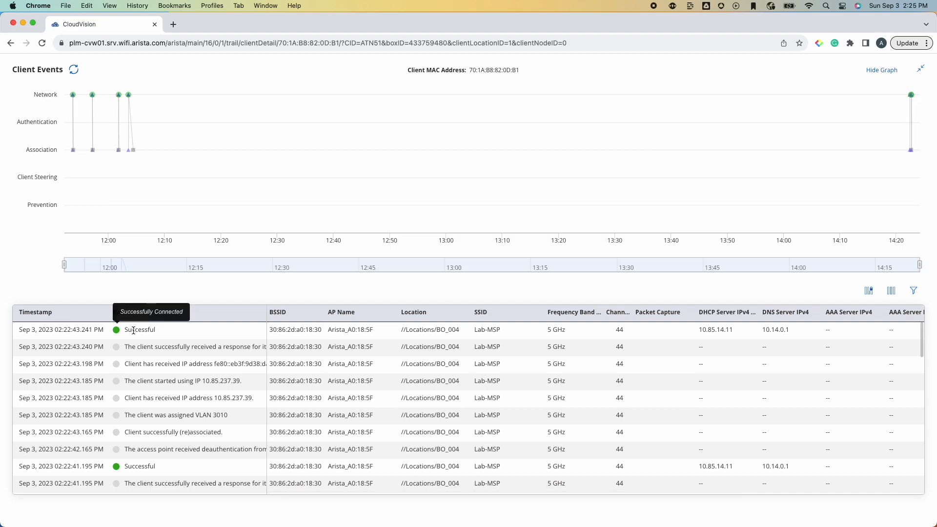
pyautogui.moveTo(883, 70)
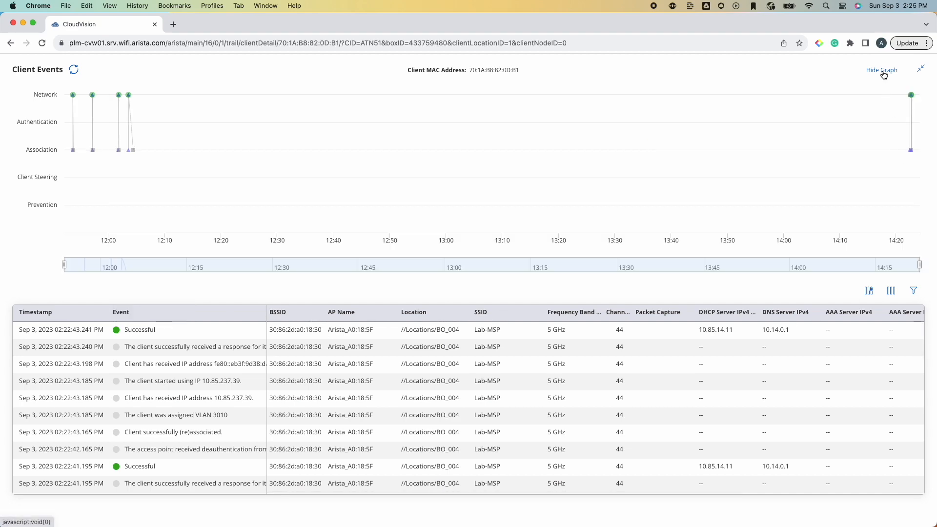
pyautogui.click(881, 70)
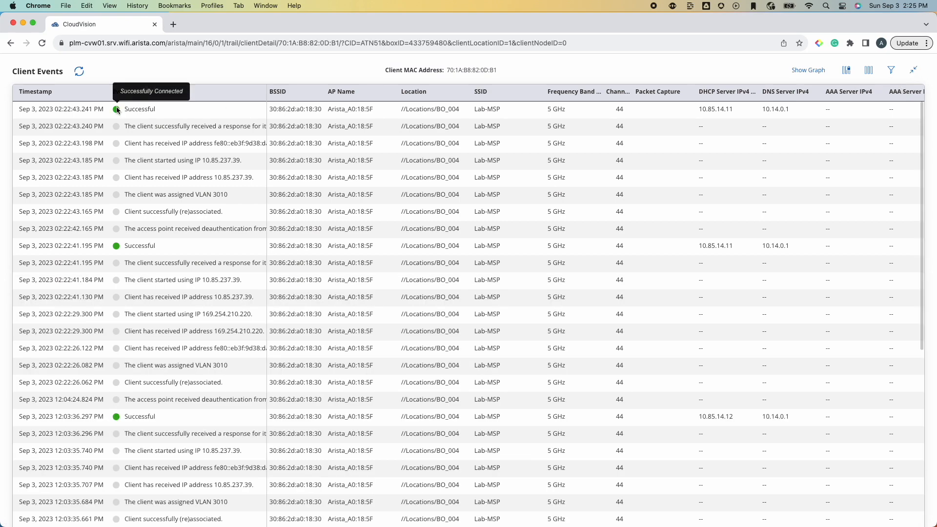
pyautogui.moveTo(732, 103)
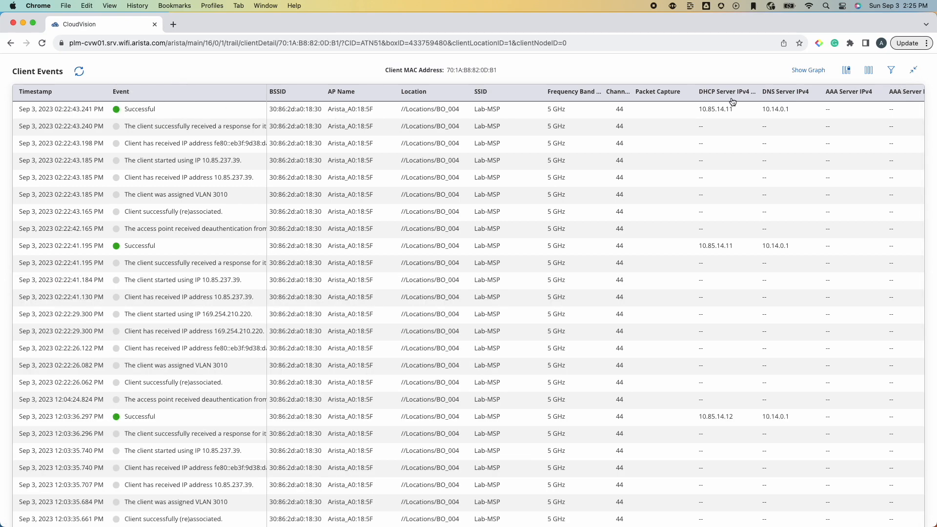